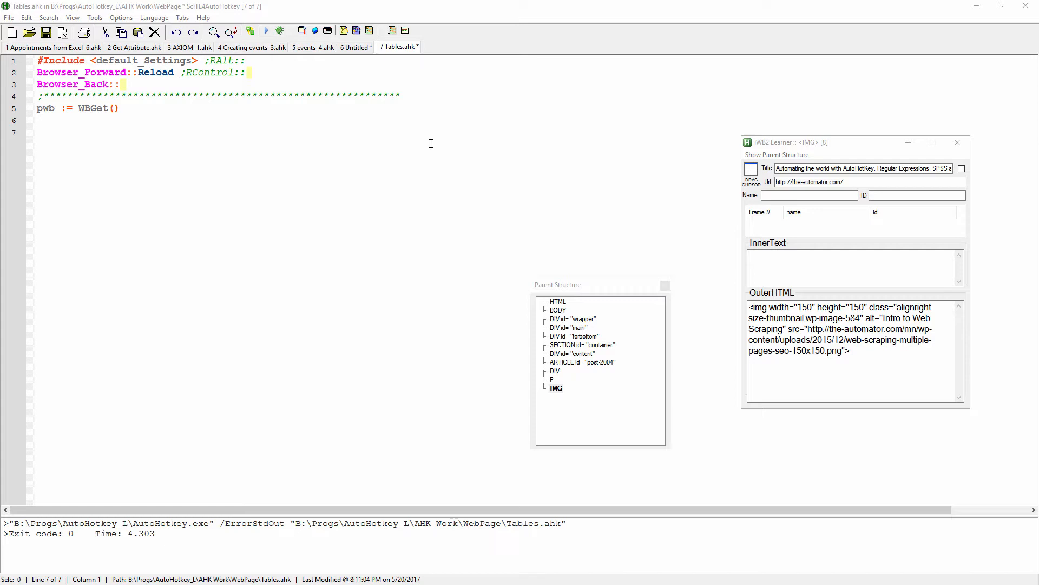
{"action": "mouse_move", "coordinate": [481, 133]}
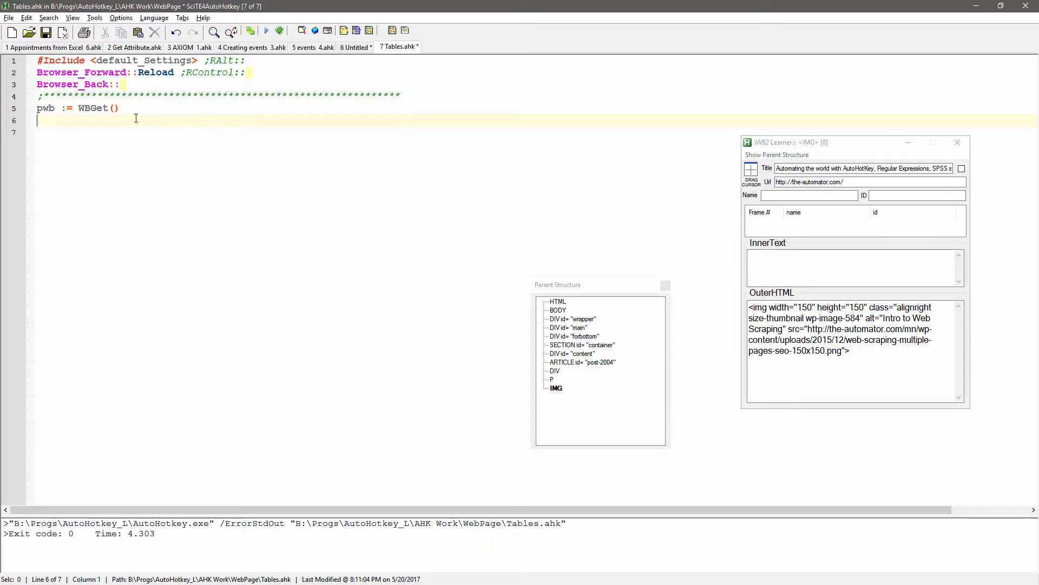
- Preview the iWB2 web-scraping snippet menu inside the Tables.ahk editor
{"action": "right_click", "coordinate": [135, 118]}
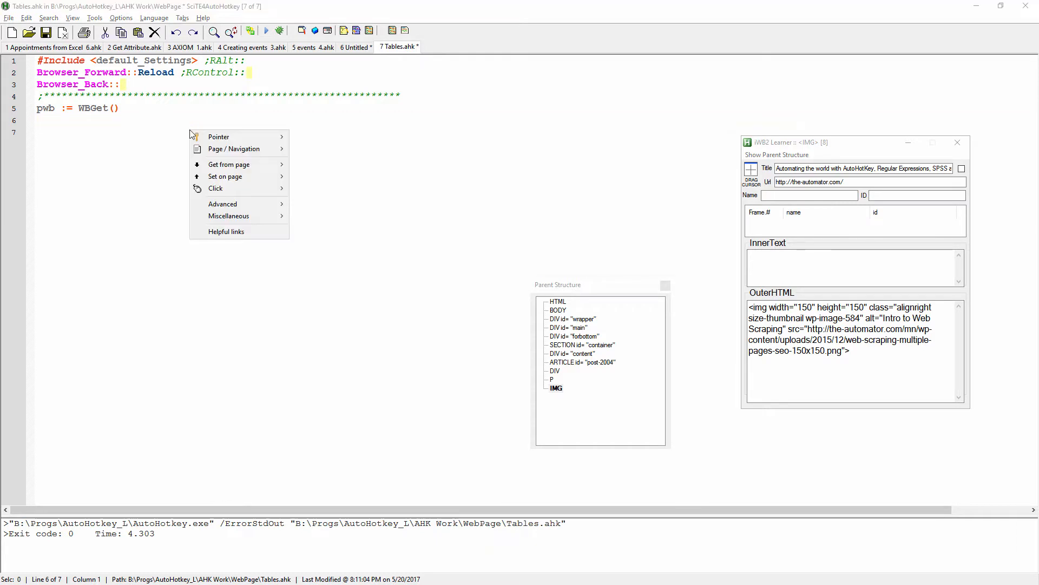
{"action": "mouse_move", "coordinate": [233, 136]}
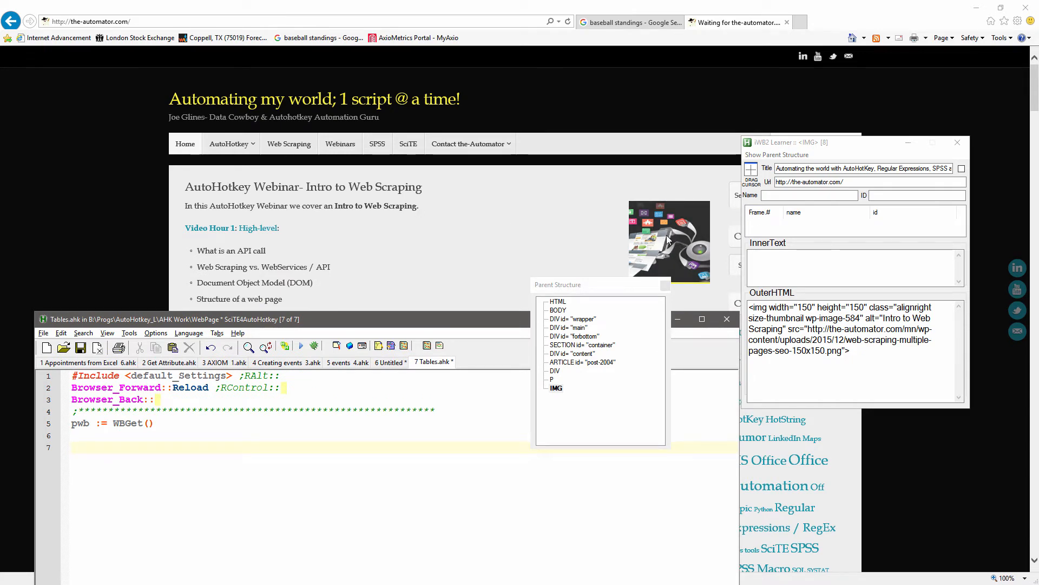
{"action": "mouse_move", "coordinate": [678, 244]}
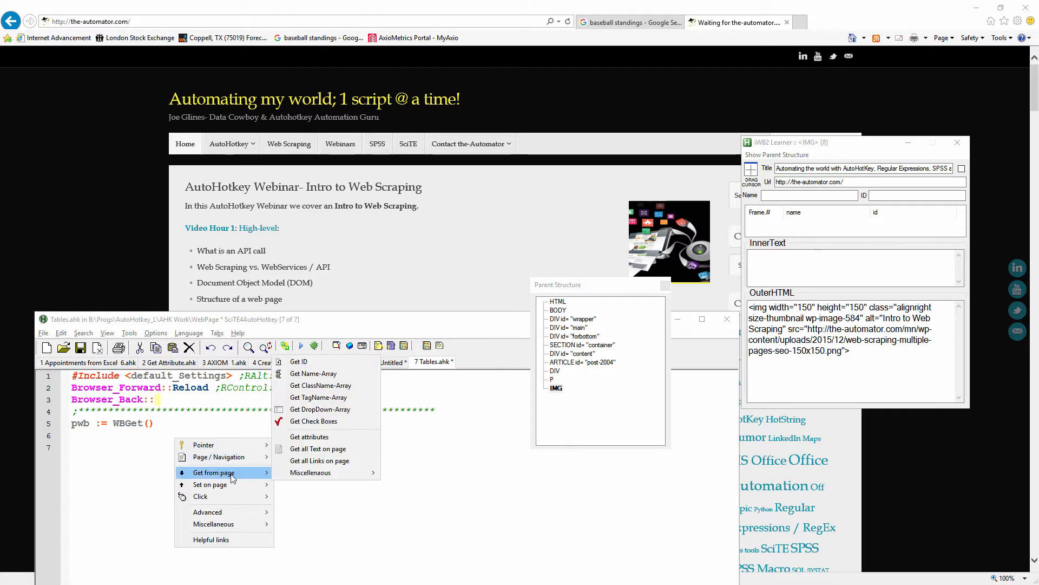
{"action": "mouse_move", "coordinate": [313, 373]}
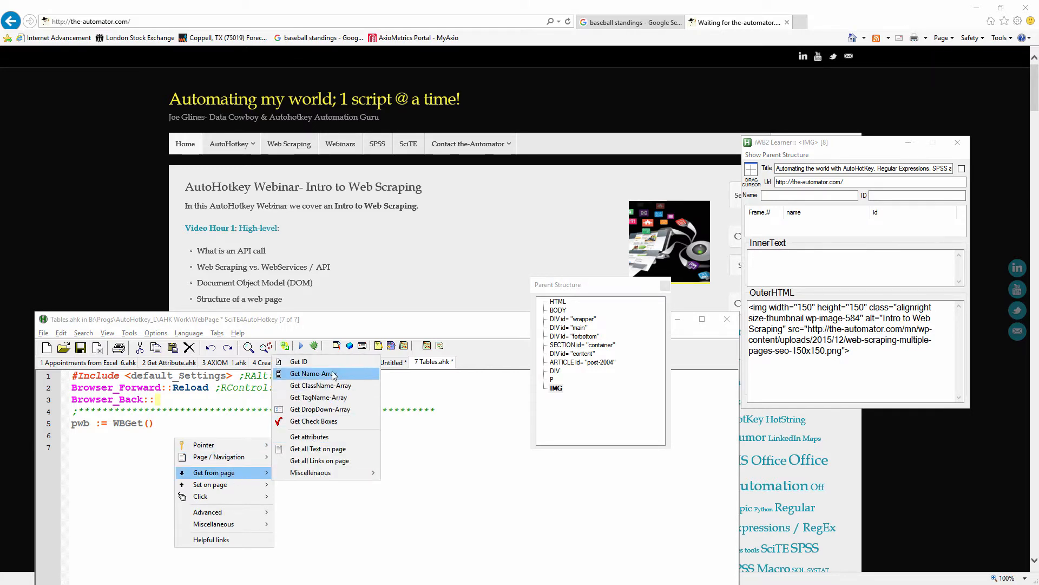
{"action": "mouse_move", "coordinate": [846, 209]}
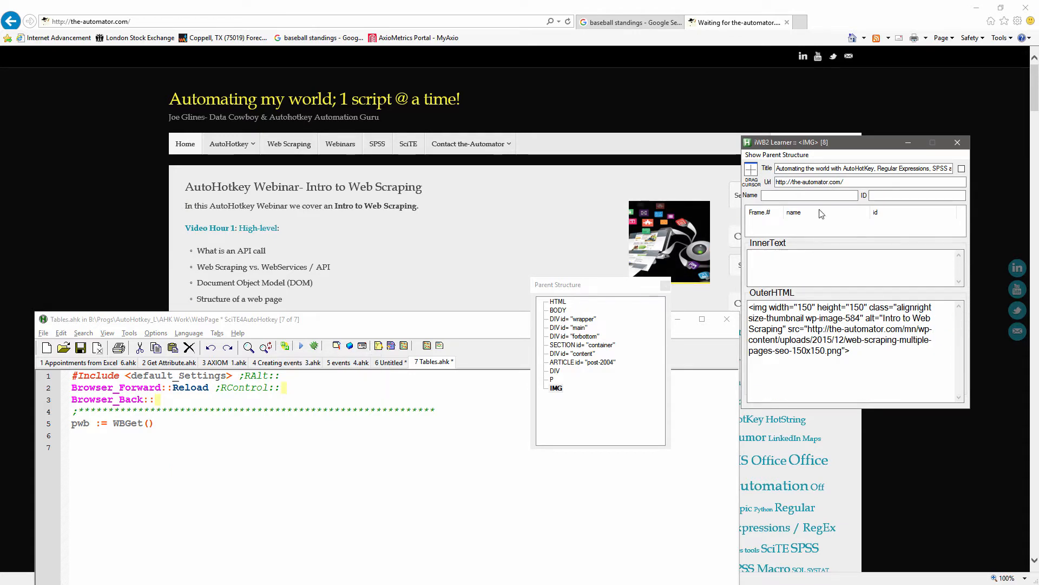
- Focus iWB2 Learner to read the thumbnail's class value, then return to script line 7
{"action": "left_click", "coordinate": [916, 195]}
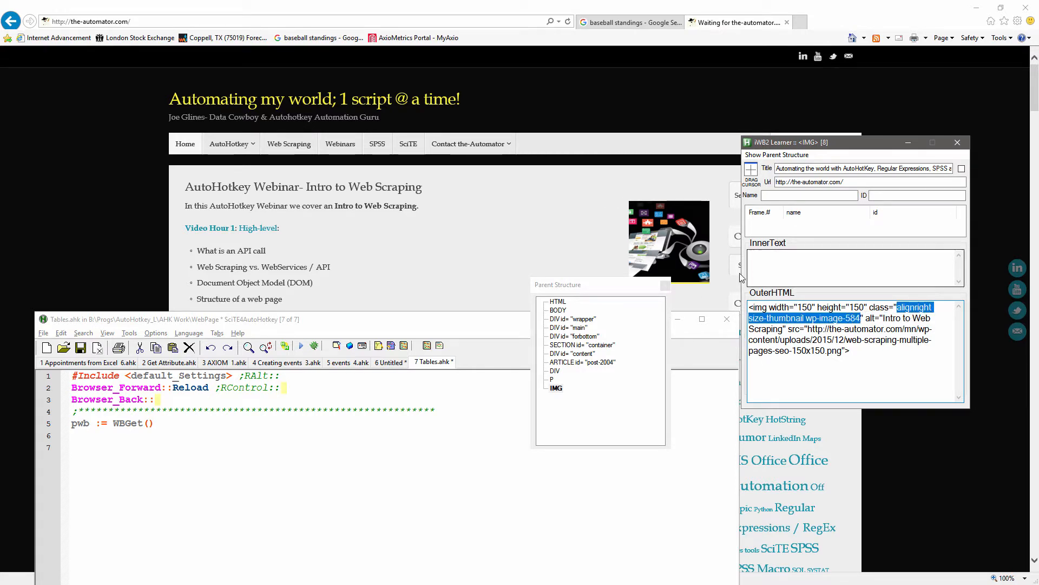
{"action": "left_click", "coordinate": [169, 448]}
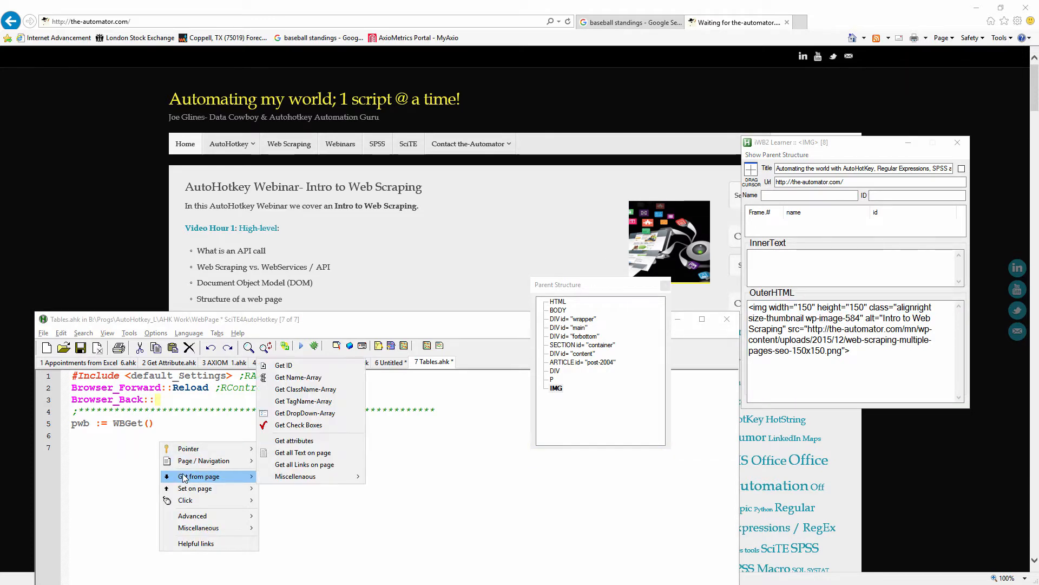
- Insert a Get ClassName-Array line for 'alignright size-thumbnail wp-image-', reading Outerhtml via MsgBox %
{"action": "left_click", "coordinate": [304, 389]}
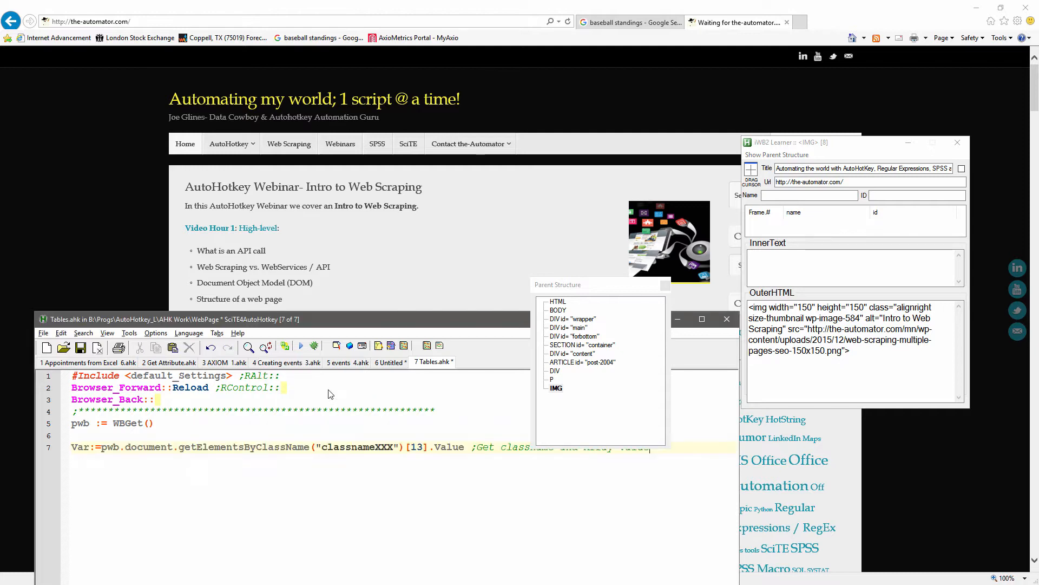
{"action": "type", "text": "alignright size-thumbnail wp-image-584"}
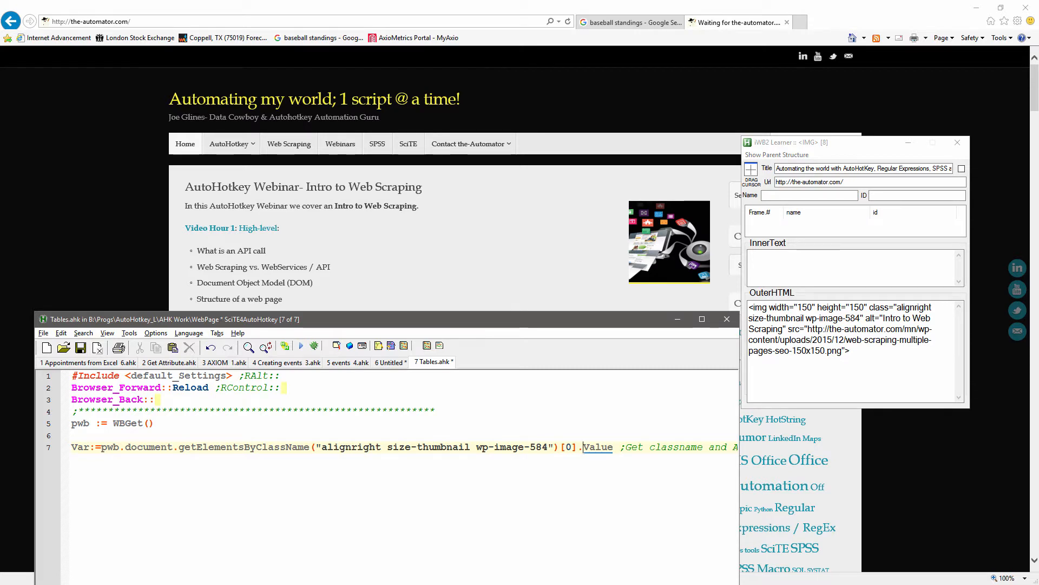
{"action": "type", "text": "Outerhtml ;"}
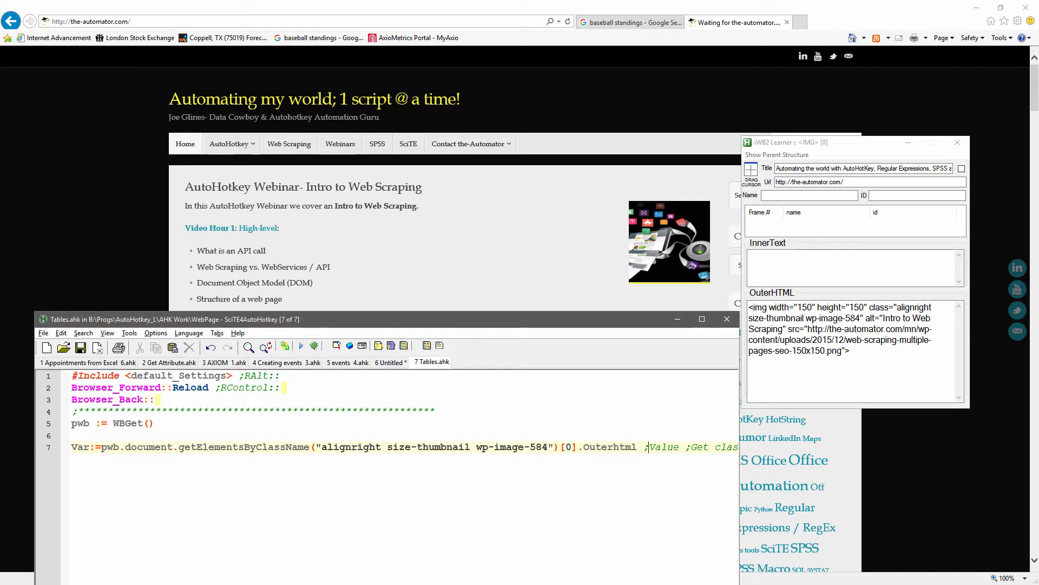
{"action": "type", "text": "MsgBox %"}
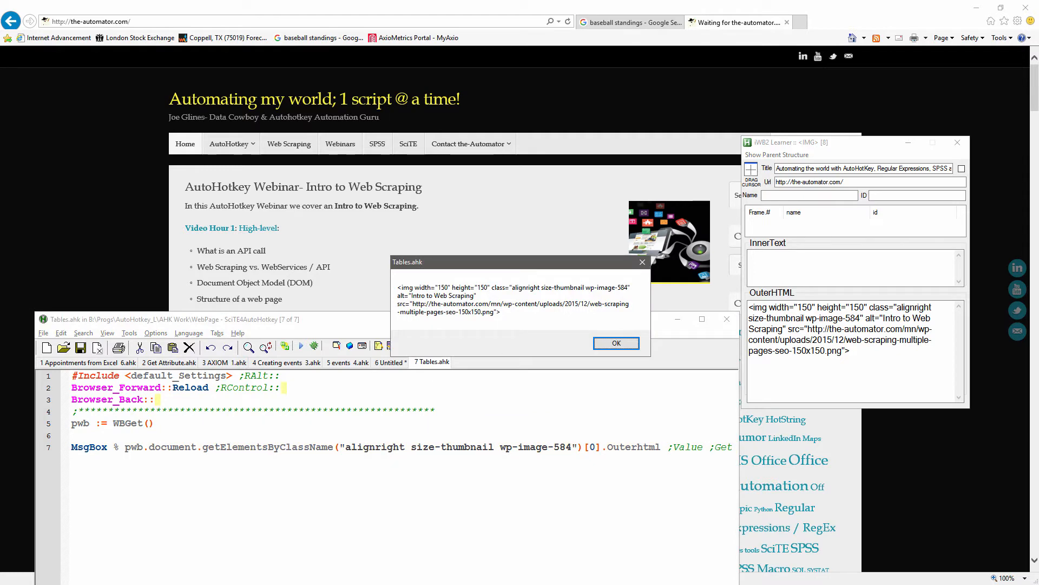
{"action": "mouse_move", "coordinate": [785, 301]}
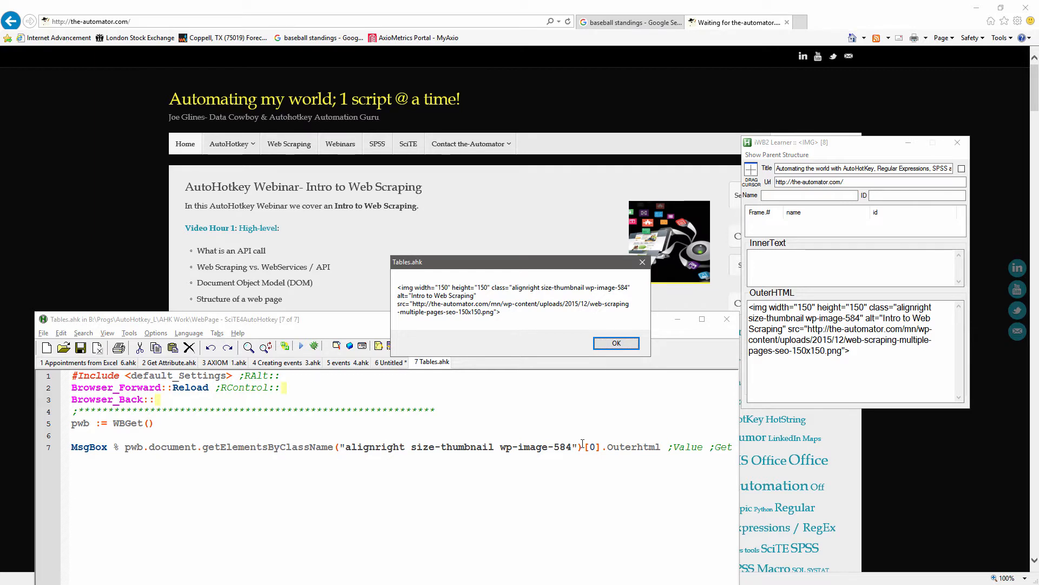
{"action": "mouse_move", "coordinate": [571, 354]}
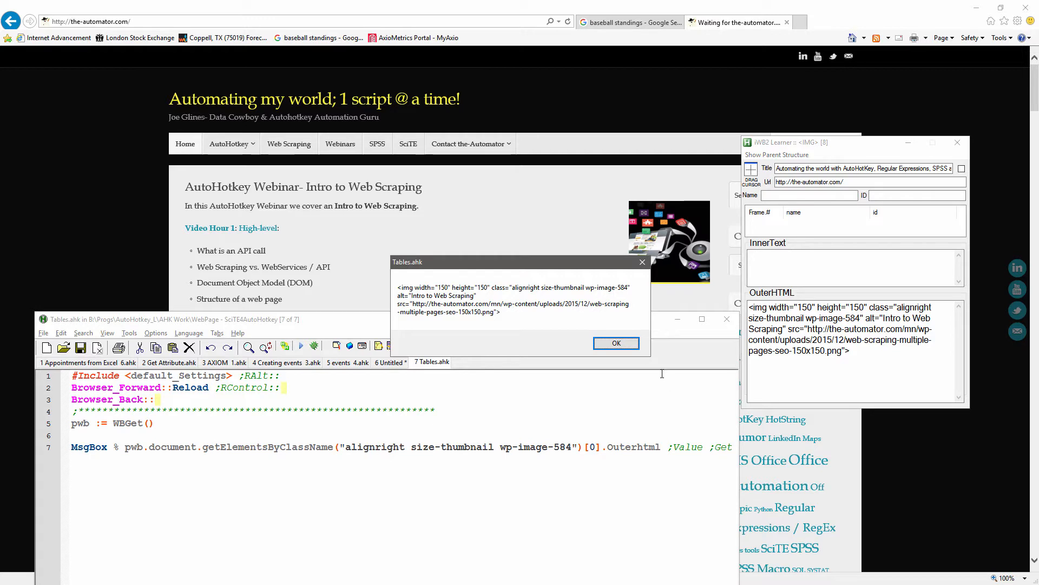
- Dismiss the outer HTML message and insert a Get attributes snippet to read 'alt'
{"action": "left_click", "coordinate": [615, 343]}
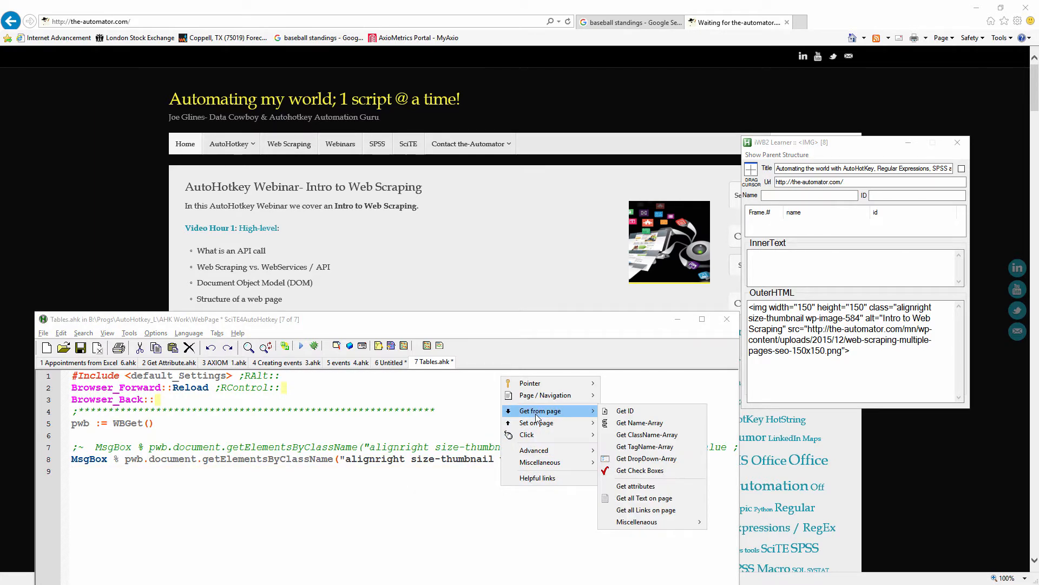
{"action": "left_click", "coordinate": [635, 486]}
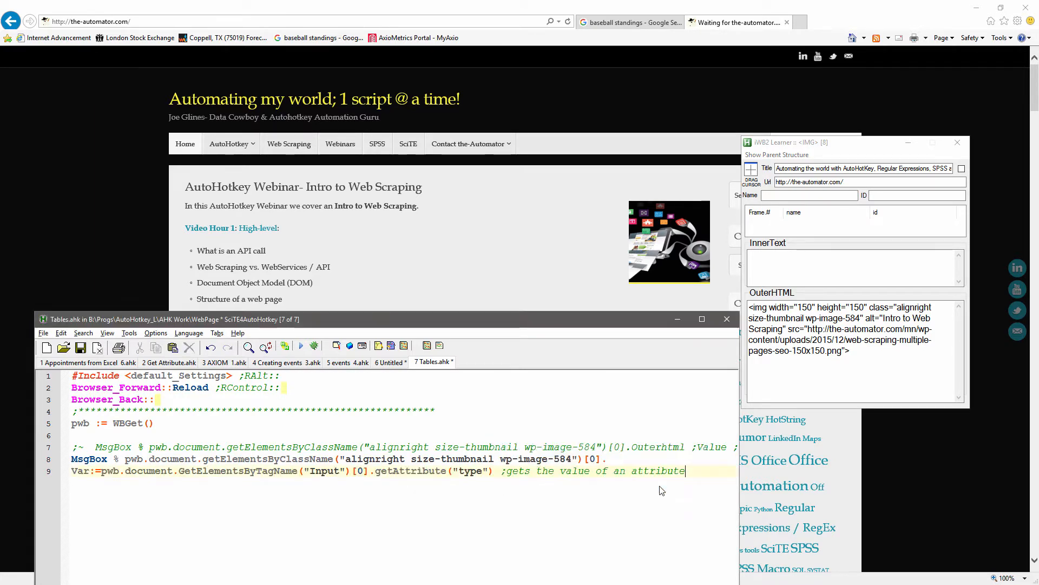
{"action": "double_click", "coordinate": [658, 470]}
{"action": "type", "text": "getAttribute(\"alt\")"}
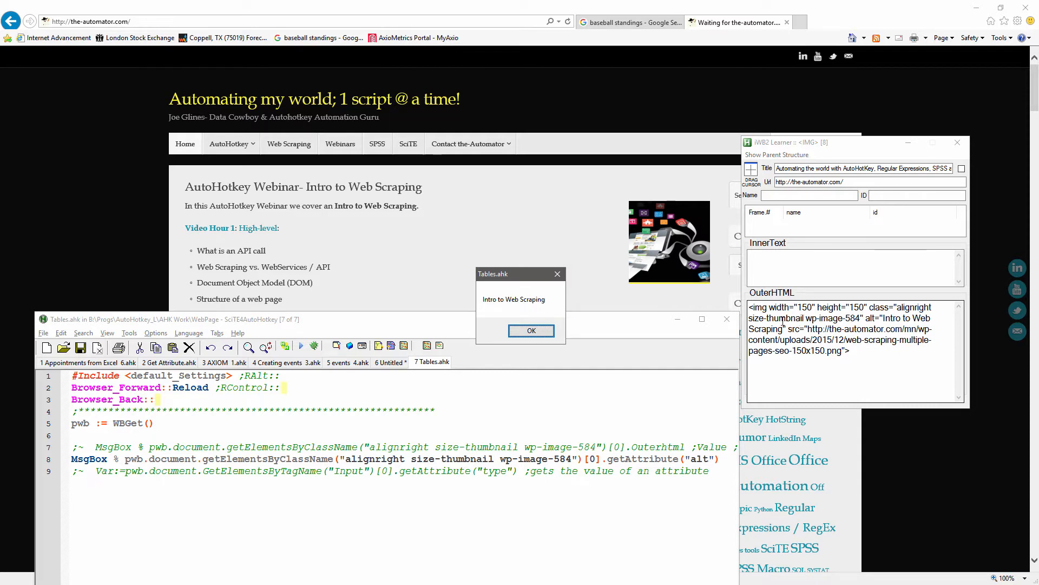
- Insert a Set attributes snippet and change line 8's get to Set, naming the width attribute
{"action": "left_click", "coordinate": [531, 331]}
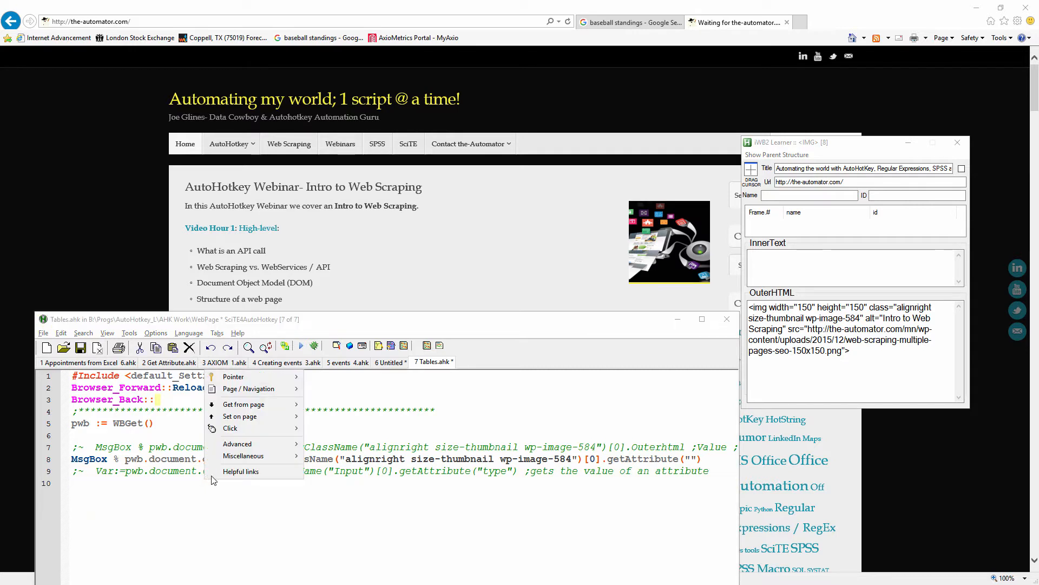
{"action": "mouse_move", "coordinate": [240, 416]}
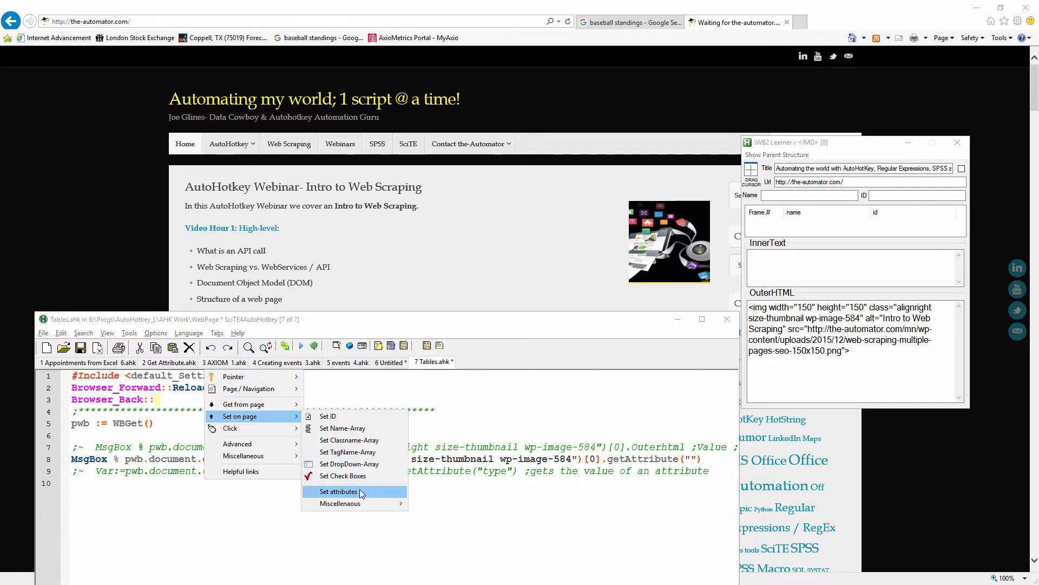
{"action": "left_click", "coordinate": [337, 491]}
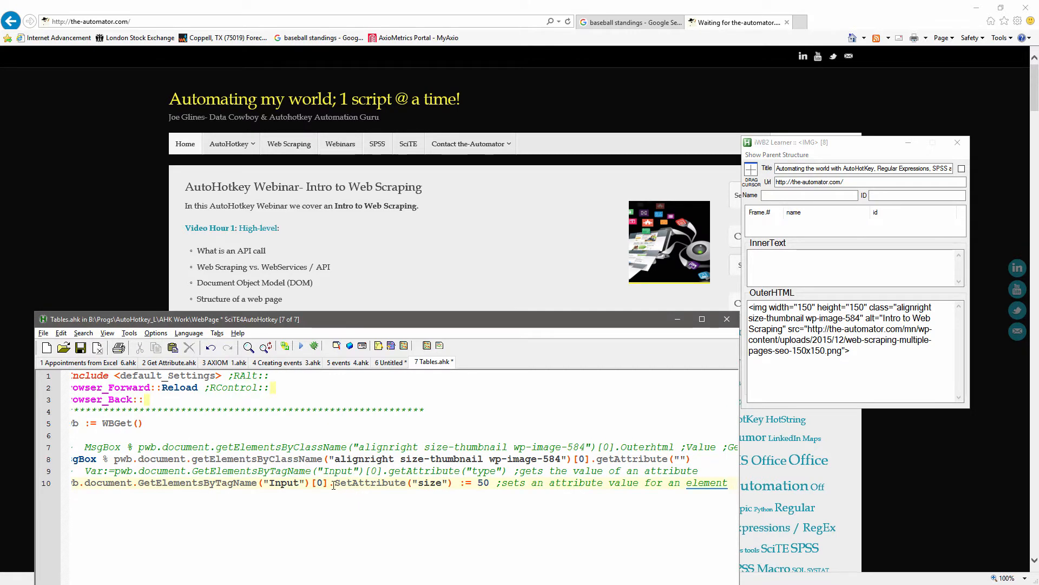
{"action": "double_click", "coordinate": [340, 482]}
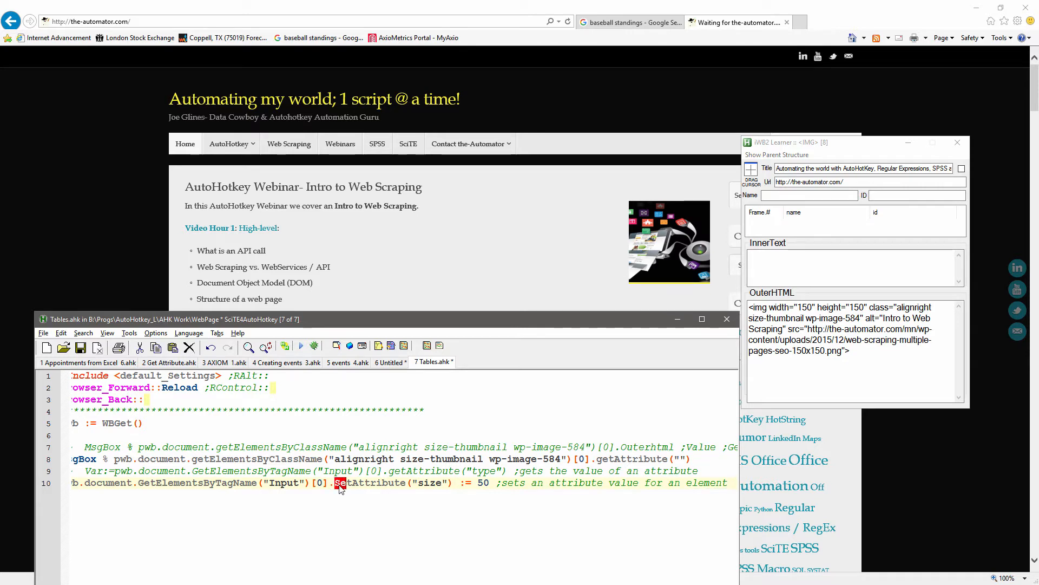
{"action": "double_click", "coordinate": [355, 482]}
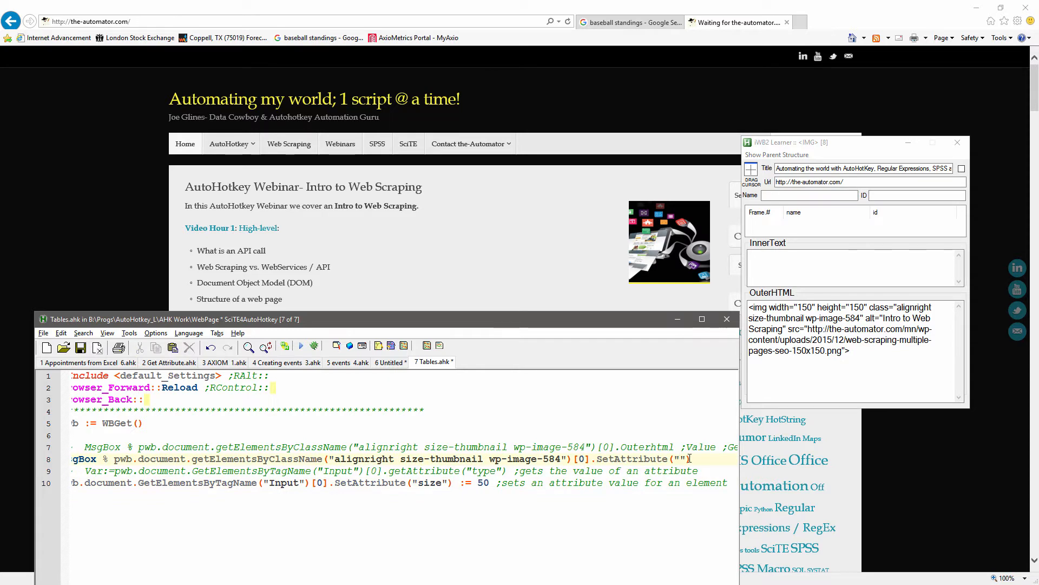
{"action": "type", "text": "width"}
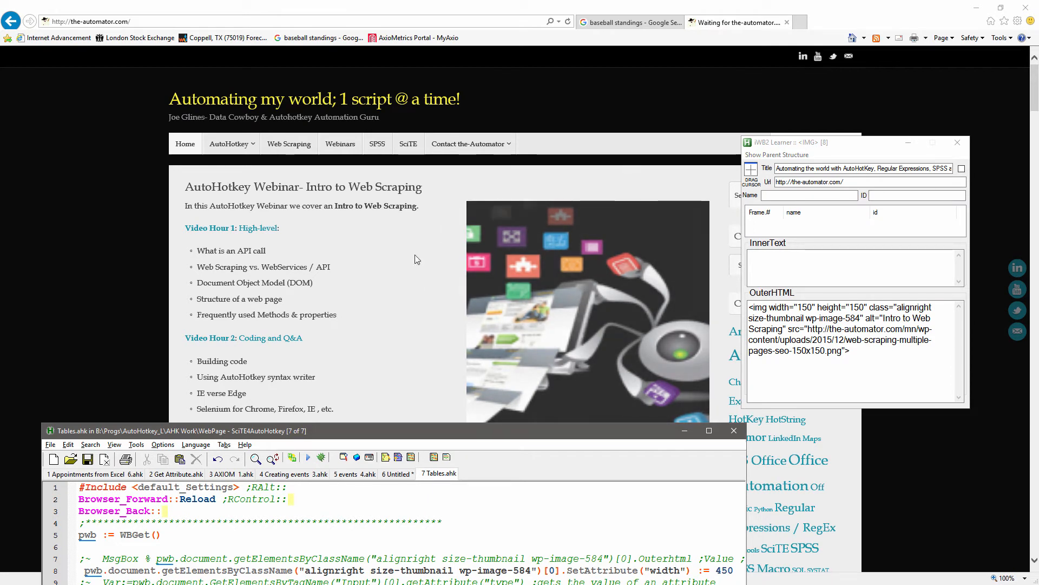
{"action": "mouse_move", "coordinate": [652, 299]}
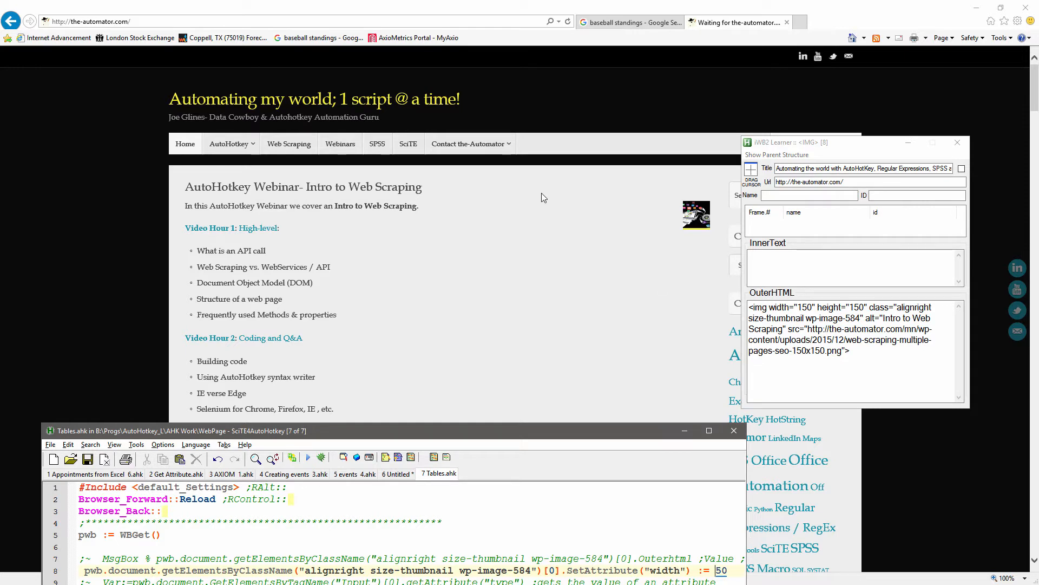
{"action": "mouse_move", "coordinate": [511, 188]}
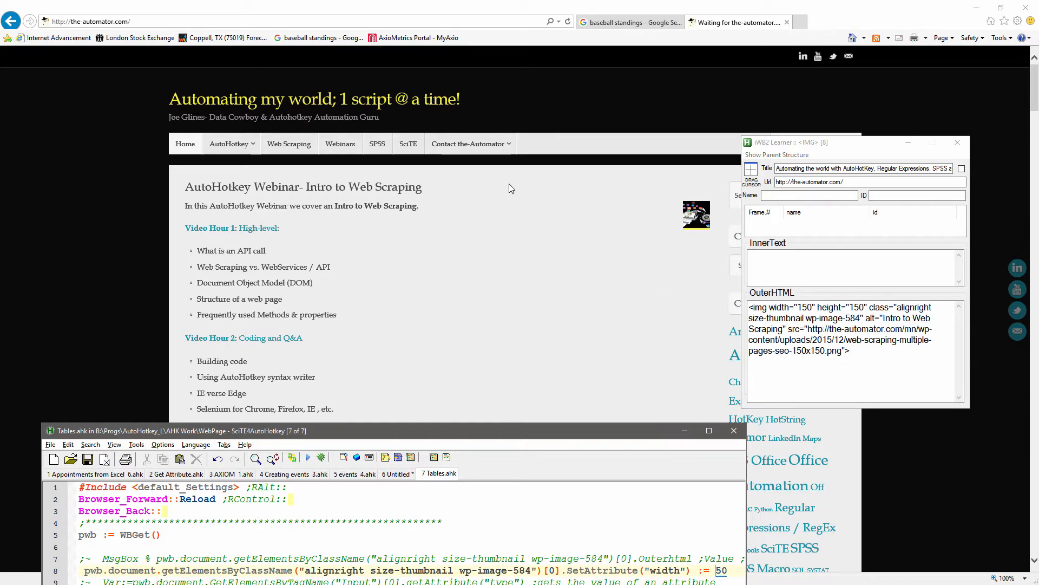
{"action": "mouse_move", "coordinate": [892, 305]}
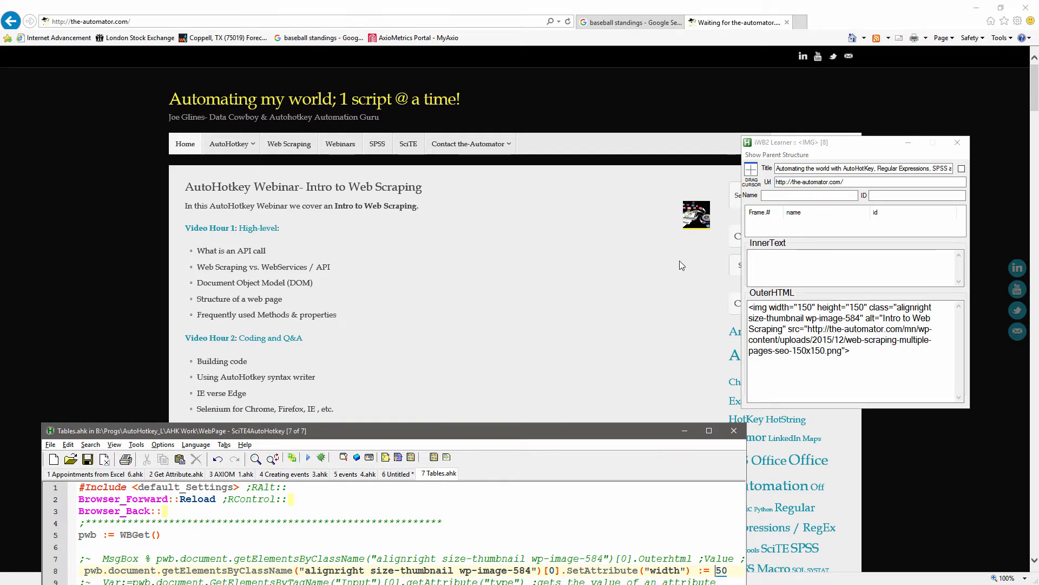
{"action": "mouse_move", "coordinate": [683, 259]}
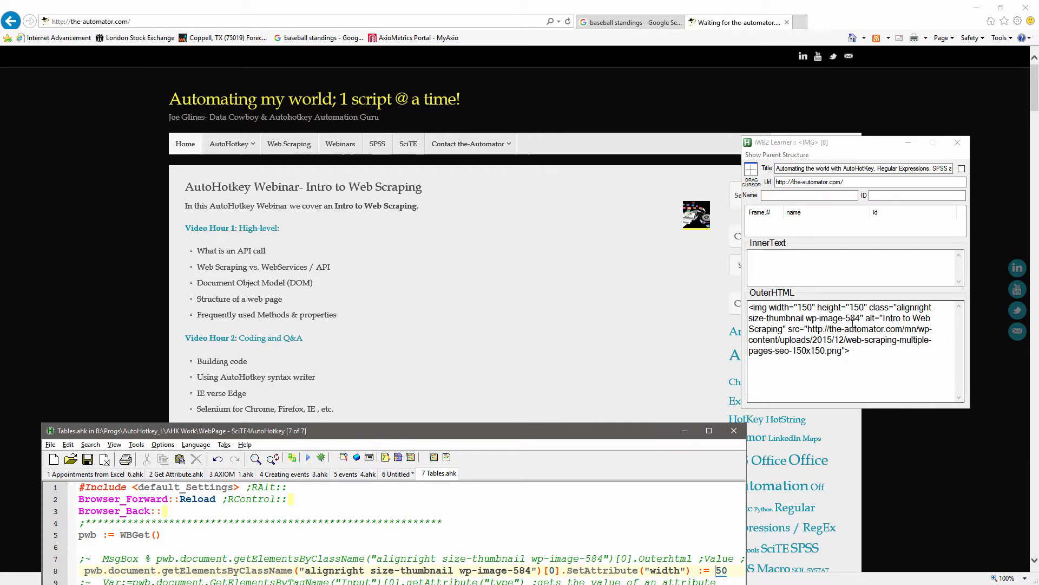
{"action": "mouse_move", "coordinate": [653, 342]}
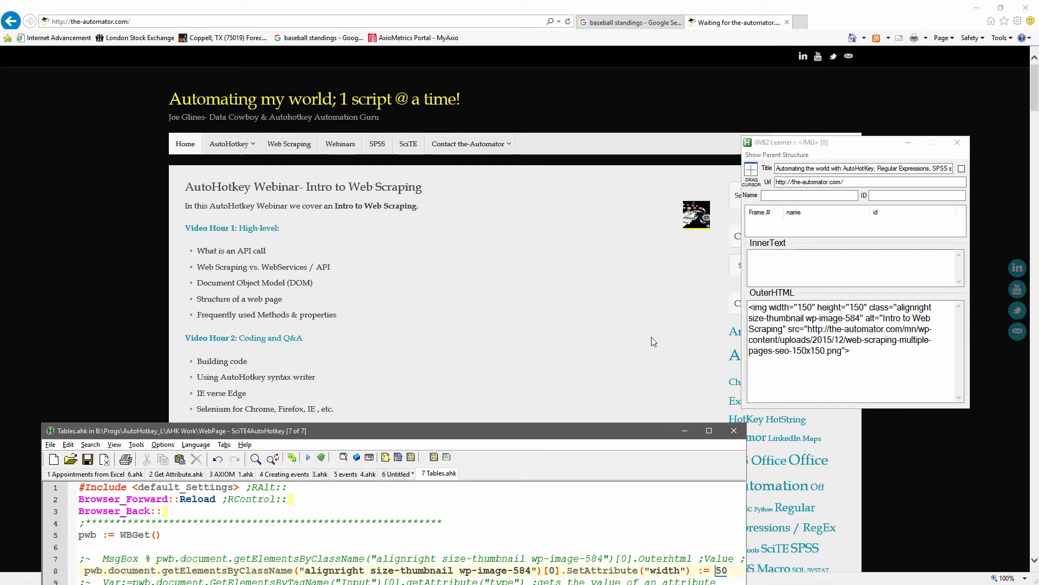
{"action": "mouse_move", "coordinate": [523, 257]}
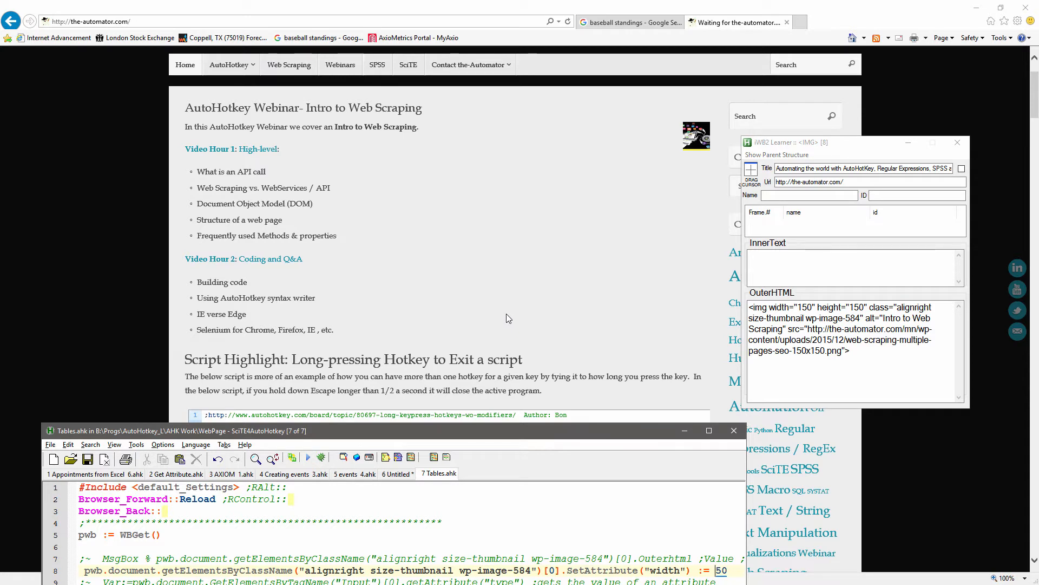
{"action": "mouse_move", "coordinate": [820, 152]}
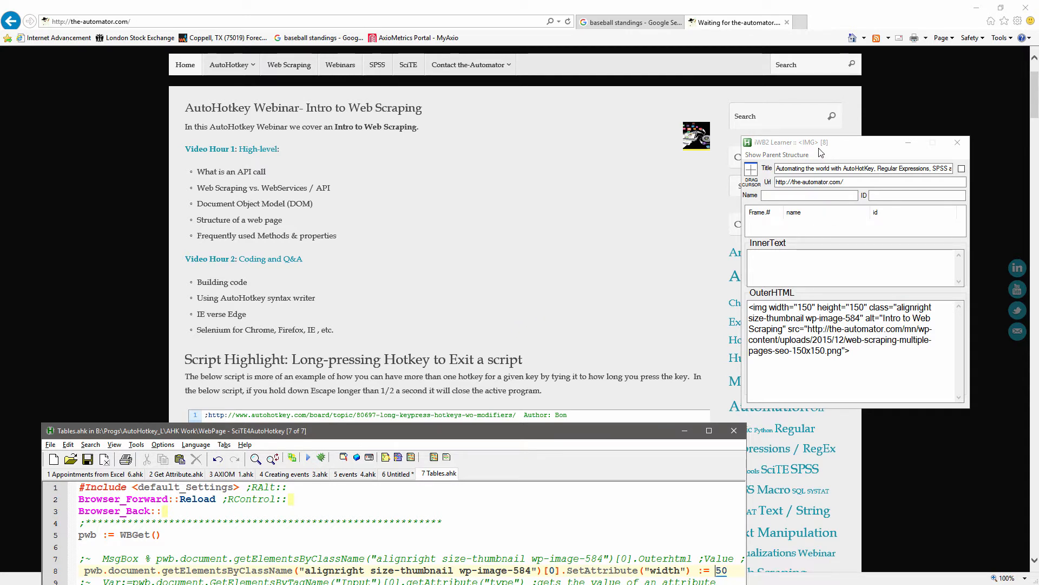
- Move the SciTE editor aside to reveal the reloaded webinar post and image
{"action": "left_click", "coordinate": [868, 182]}
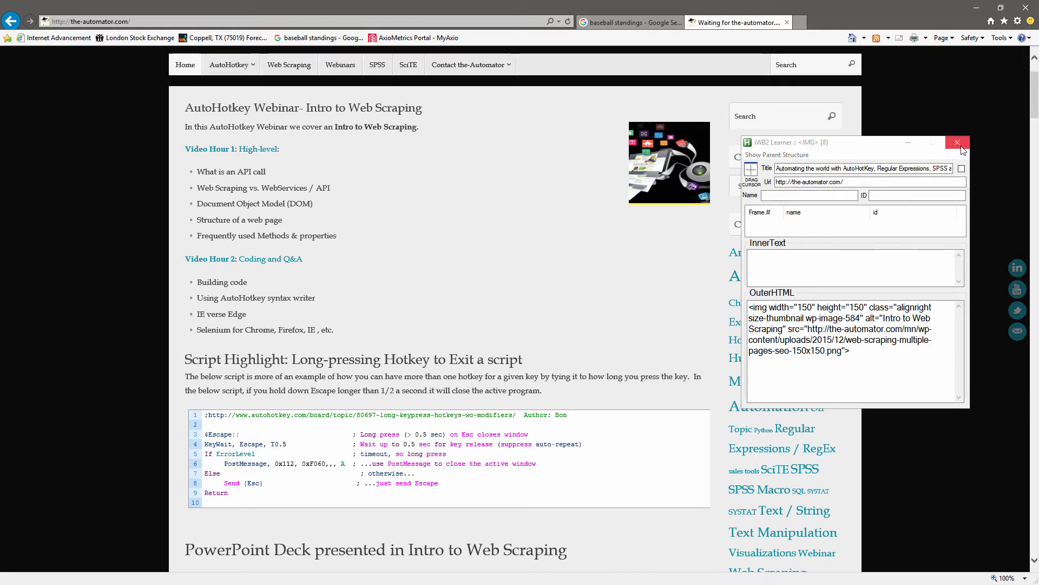
- Open the London Stock Exchange page and trace the 1SPATIAL cell's parents to its table row
{"action": "left_click", "coordinate": [957, 142]}
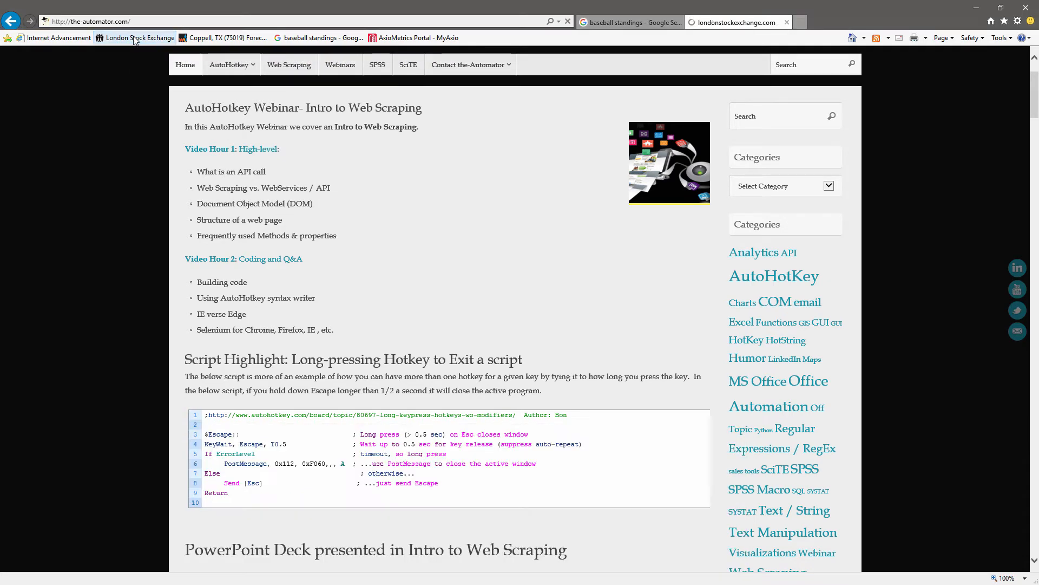
{"action": "left_click", "coordinate": [138, 38]}
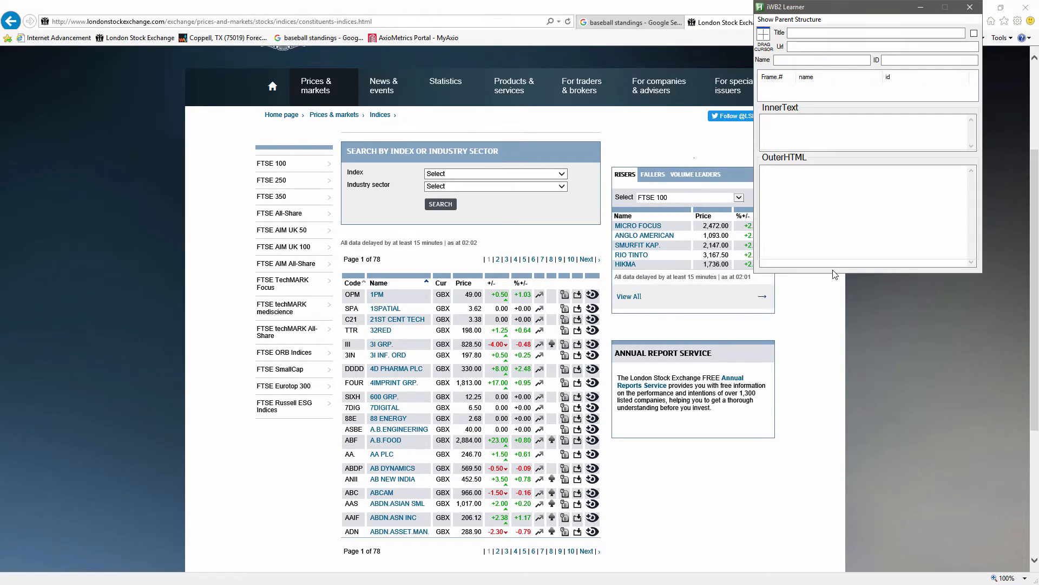
{"action": "left_click", "coordinate": [469, 308]}
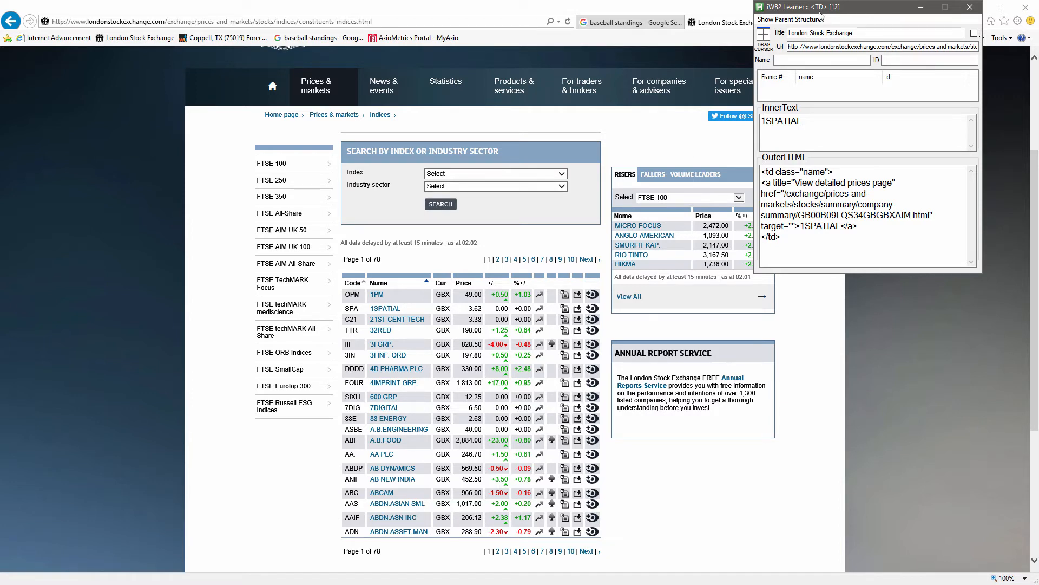
{"action": "left_click", "coordinate": [788, 19]}
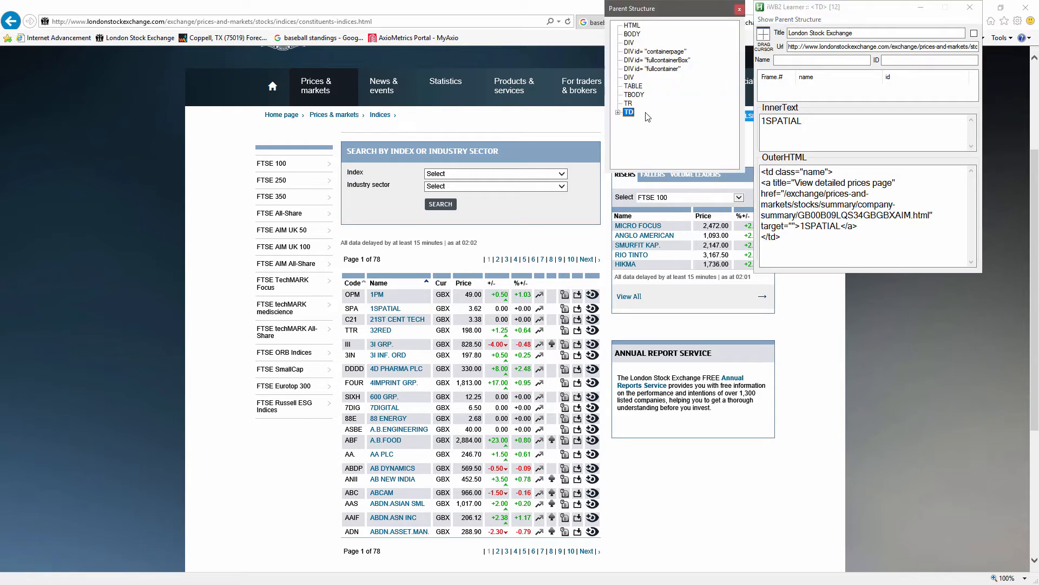
{"action": "left_click", "coordinate": [618, 110]}
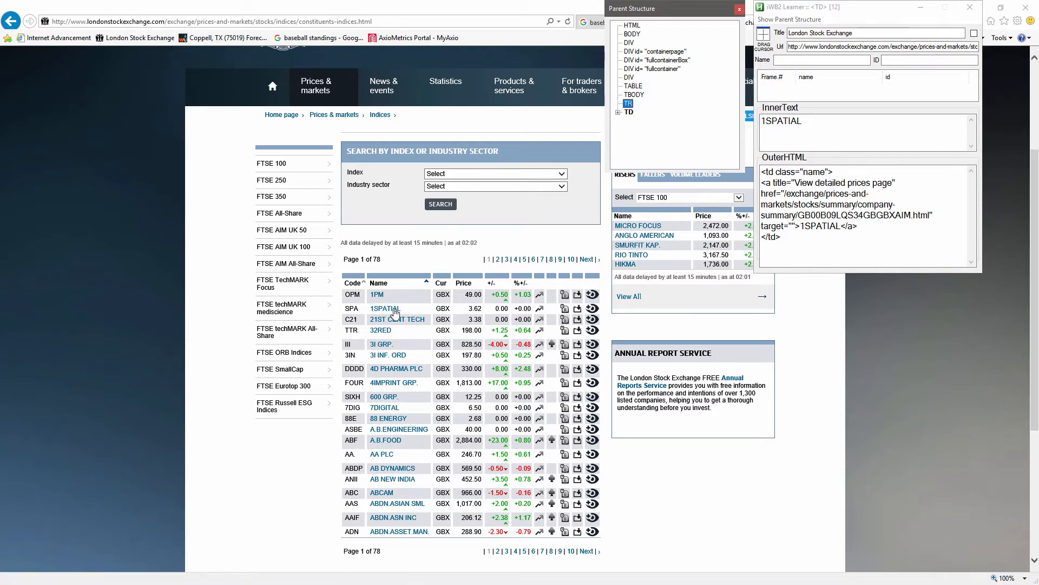
{"action": "left_click", "coordinate": [632, 86]}
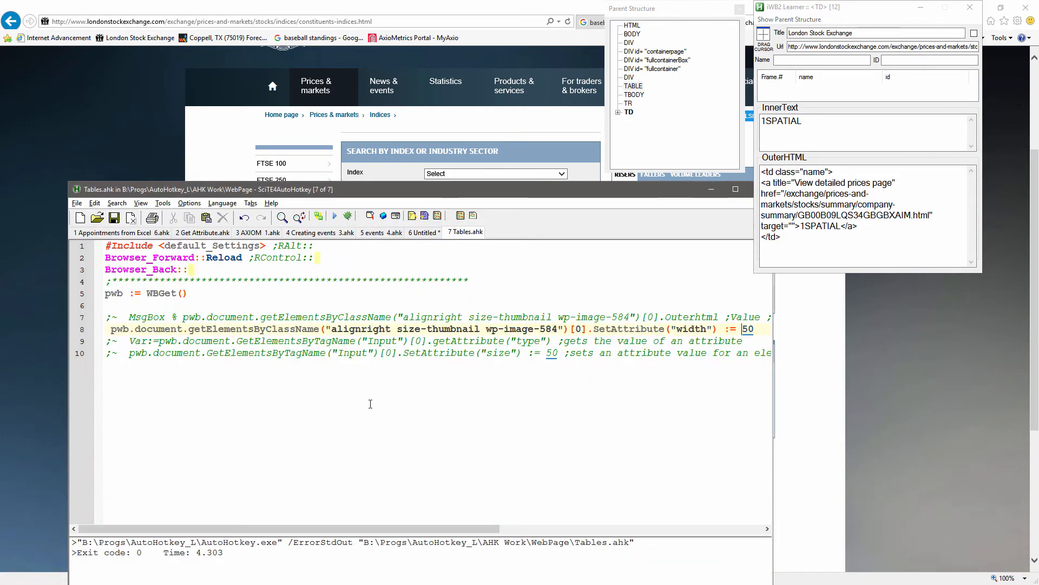
- Select old attribute lines 7–10 and bring up the scraping snippet menu
{"action": "left_click_drag", "start_coordinate": [106, 317], "coordinate": [762, 352]}
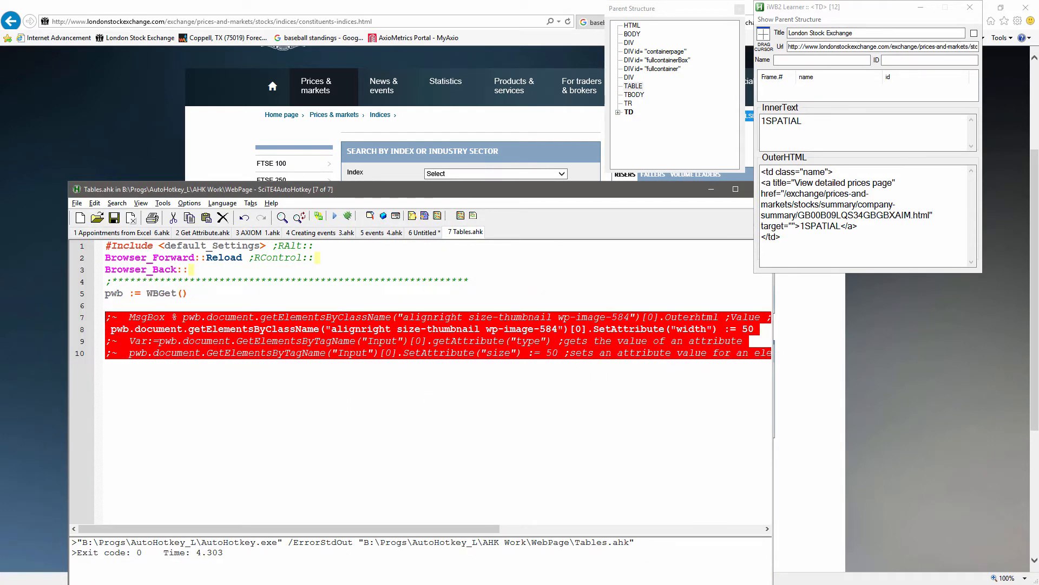
{"action": "right_click", "coordinate": [172, 331]}
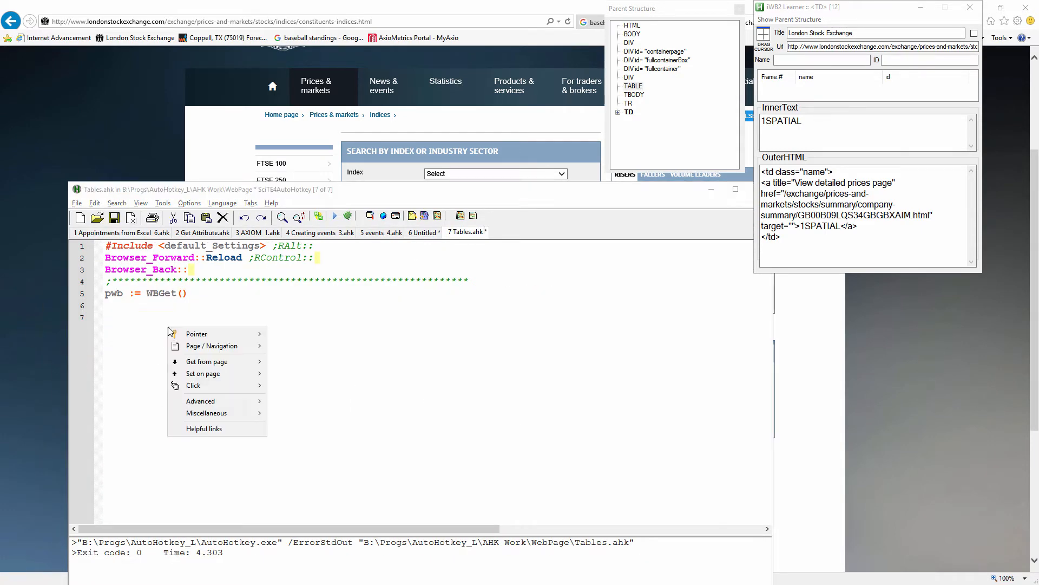
{"action": "mouse_move", "coordinate": [207, 361]}
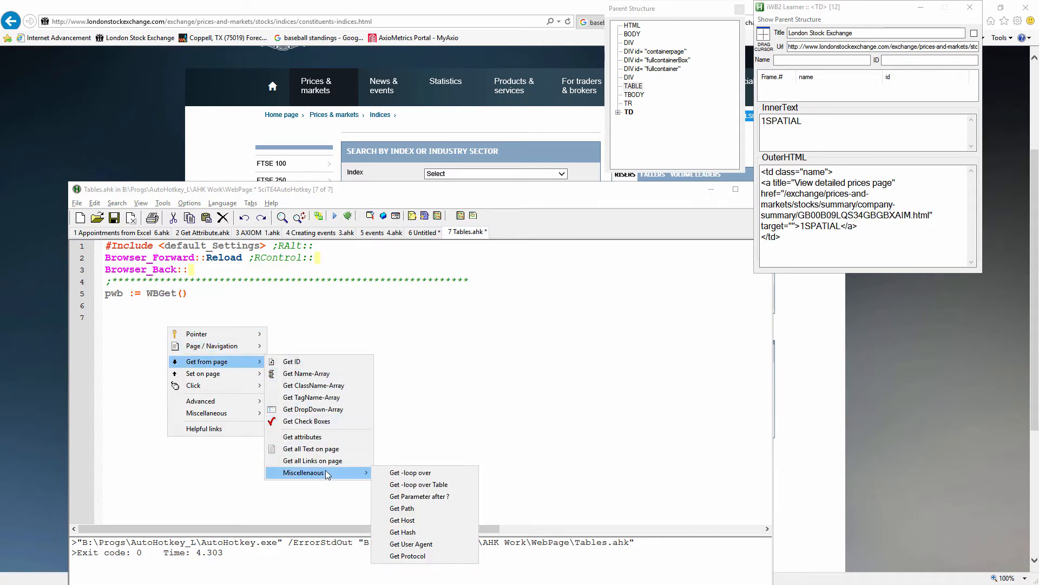
{"action": "mouse_move", "coordinate": [431, 483]}
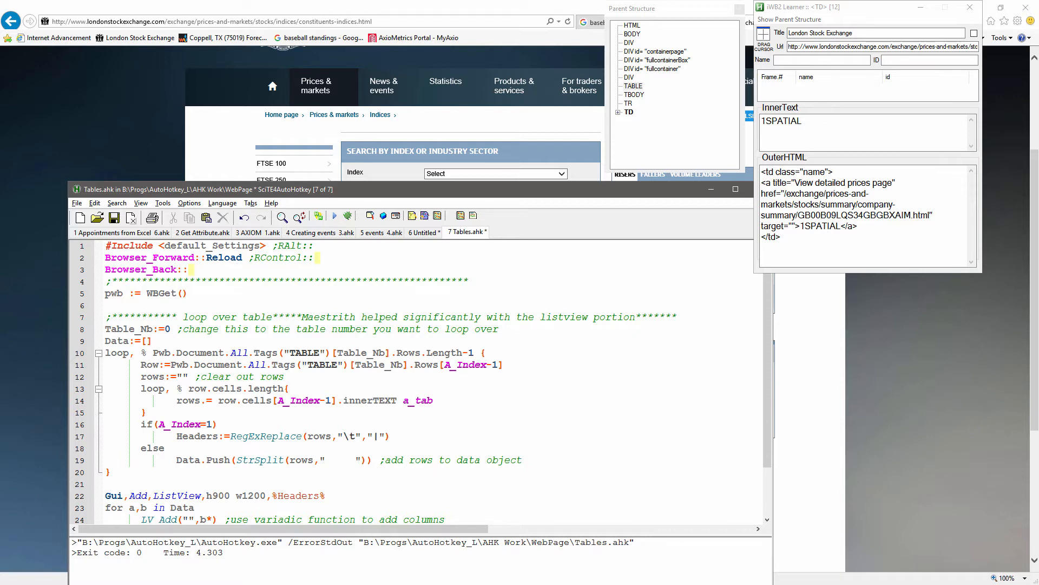
- Clear the loop code from Tables.ahk, leaving only the three header lines
{"action": "left_click", "coordinate": [198, 330]}
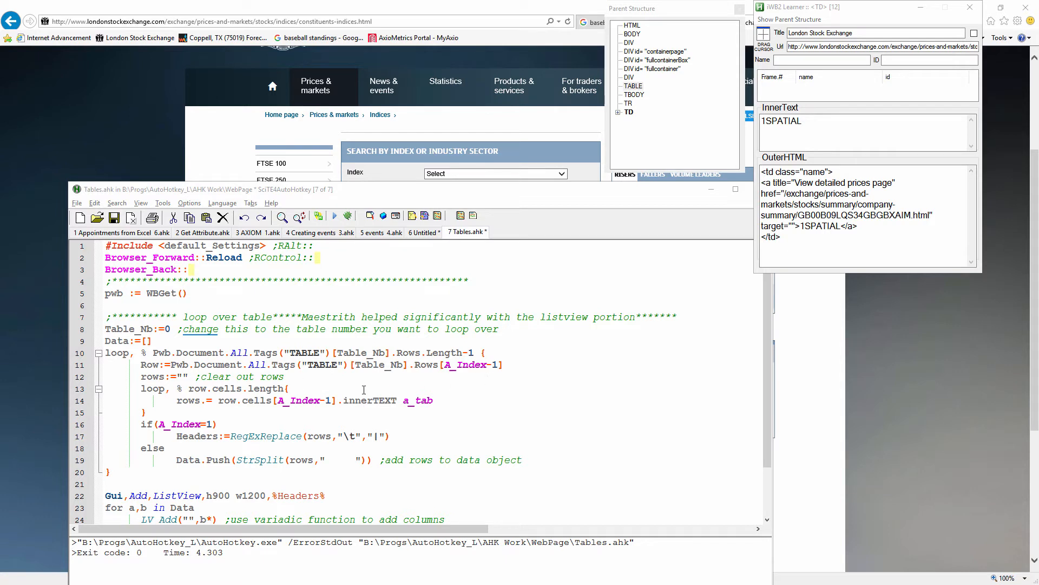
{"action": "mouse_move", "coordinate": [381, 383]}
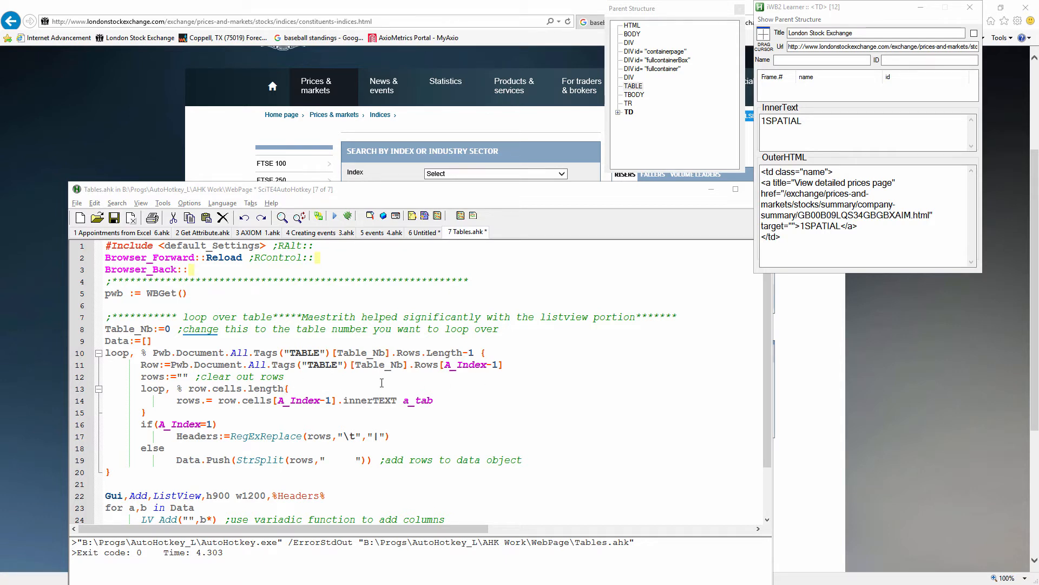
{"action": "mouse_move", "coordinate": [334, 235]}
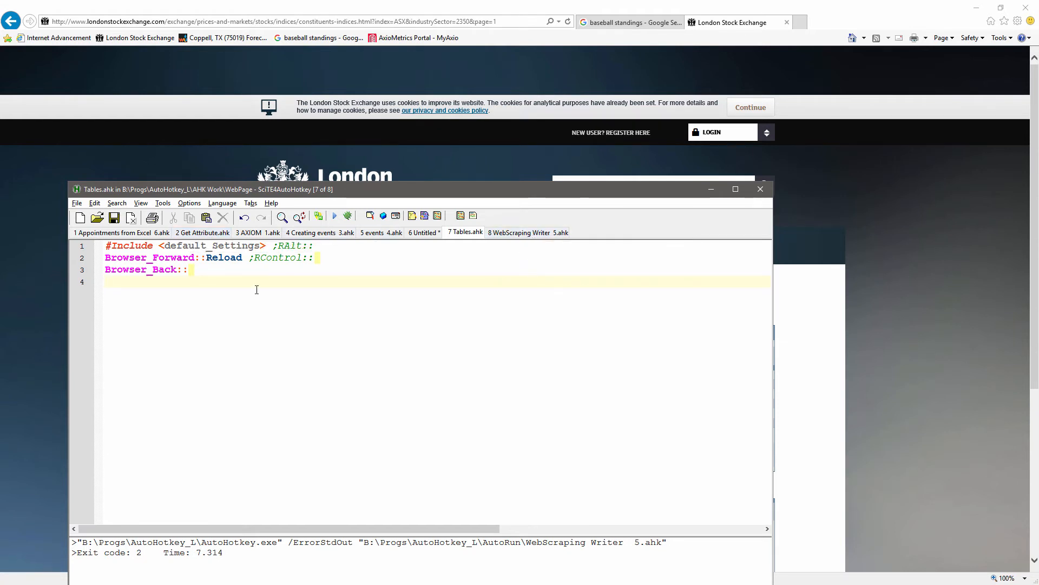
- Insert the Get -loop over Table snippet from Get from page > Miscellaneous
{"action": "right_click", "coordinate": [256, 289]}
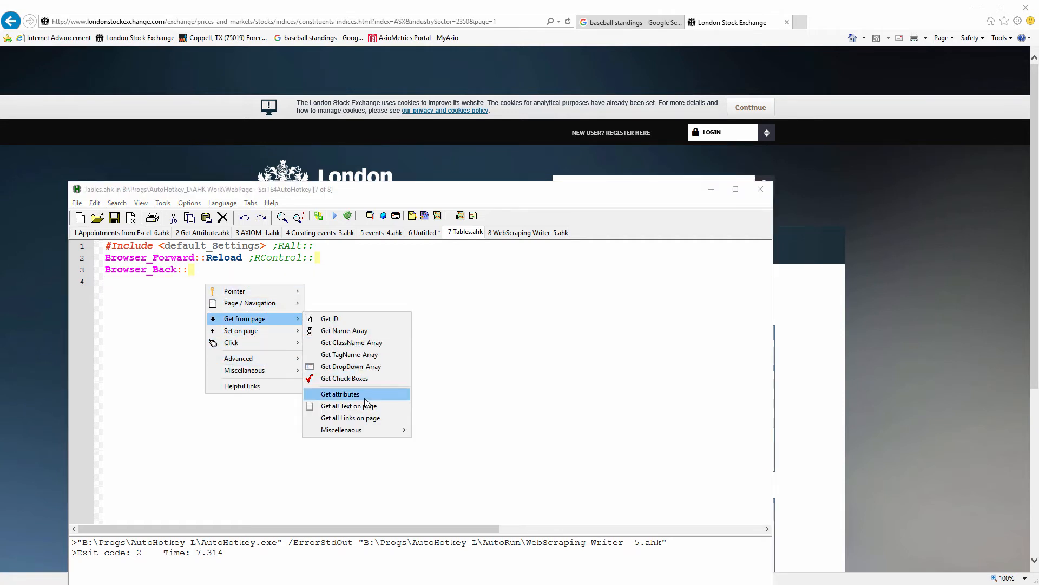
{"action": "mouse_move", "coordinate": [340, 429]}
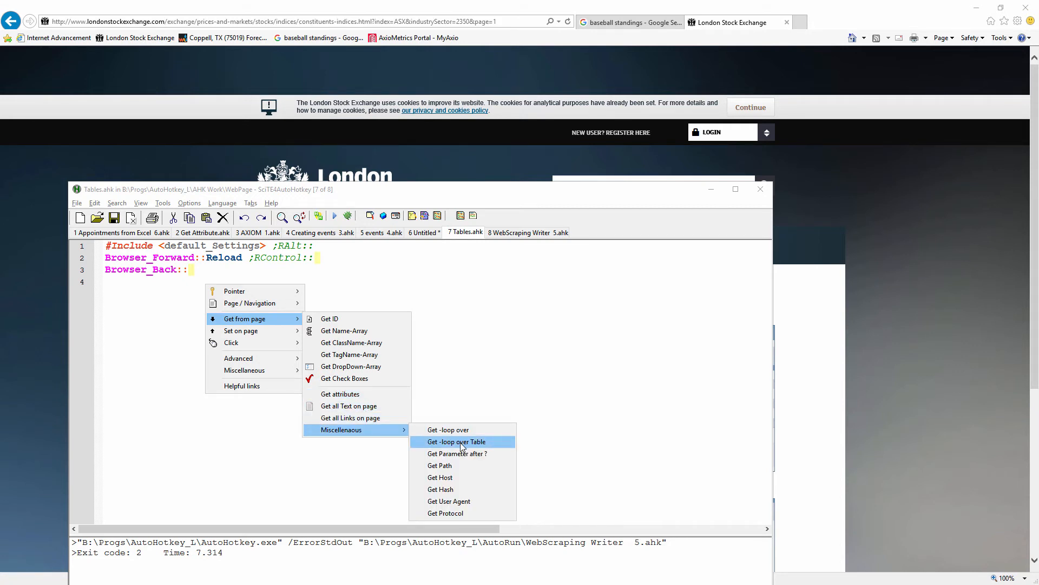
{"action": "left_click", "coordinate": [455, 442]}
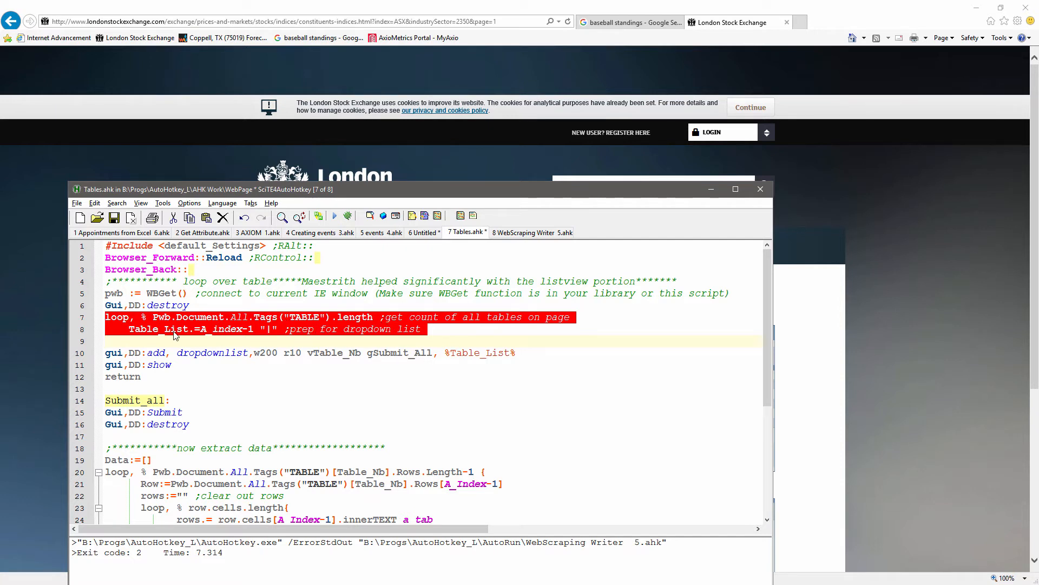
- Review the Table_List and Table_Nb loop and ListView code, then run Tables.ahk
{"action": "double_click", "coordinate": [157, 329]}
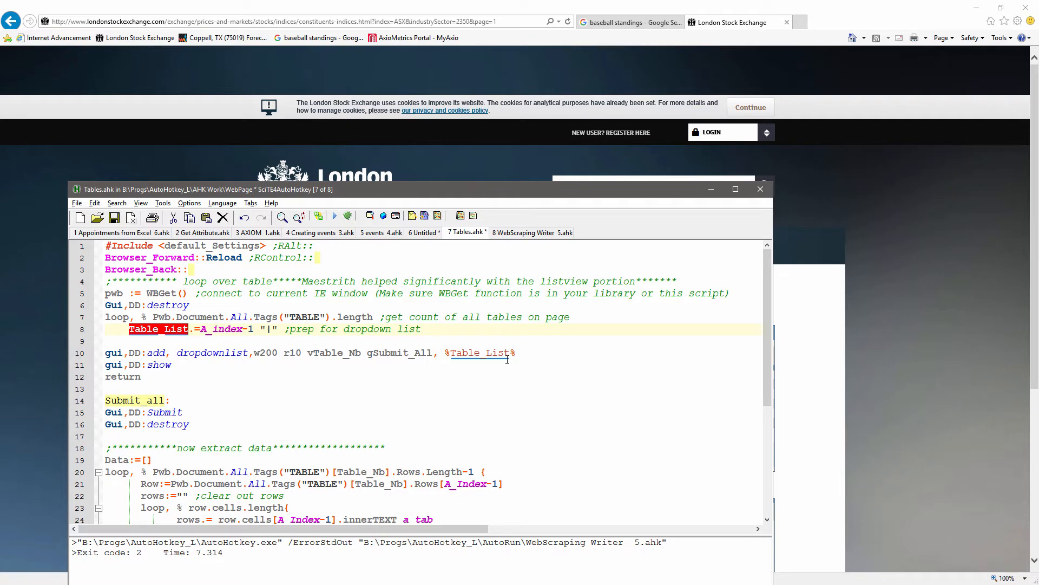
{"action": "scroll", "scroll_direction": "down", "scroll_amount": 3}
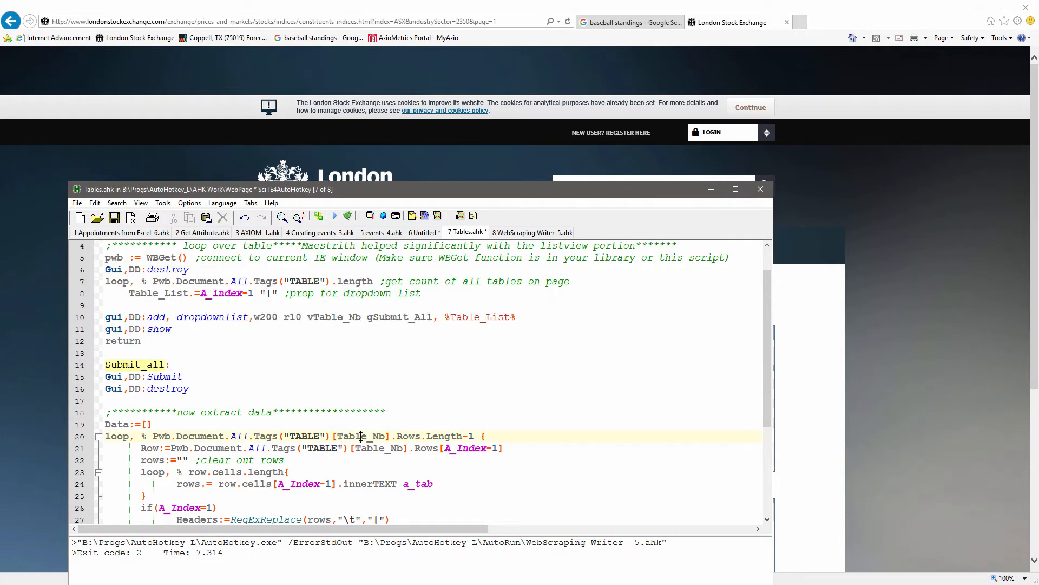
{"action": "double_click", "coordinate": [362, 435]}
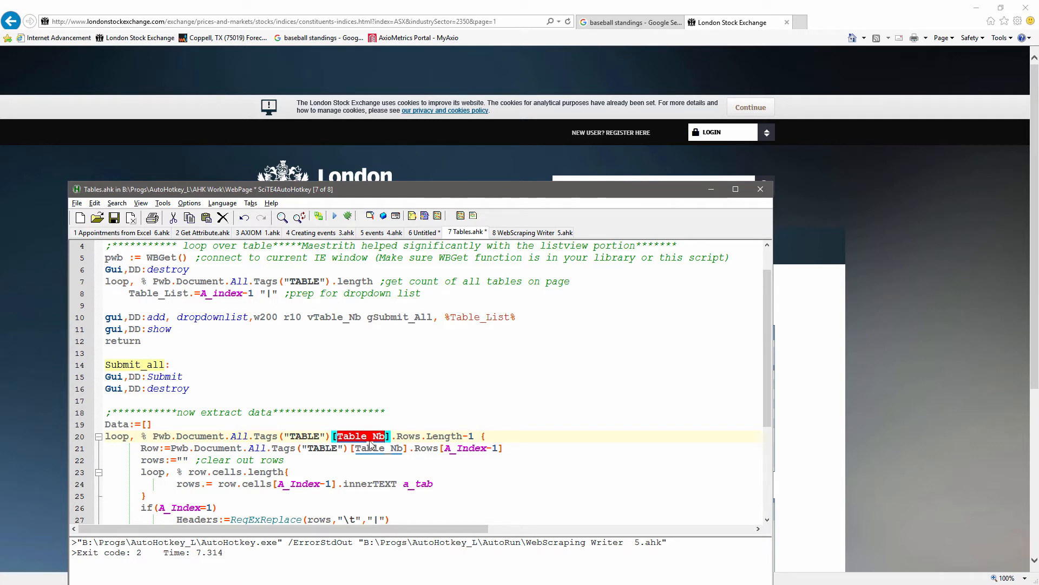
{"action": "mouse_move", "coordinate": [377, 446]}
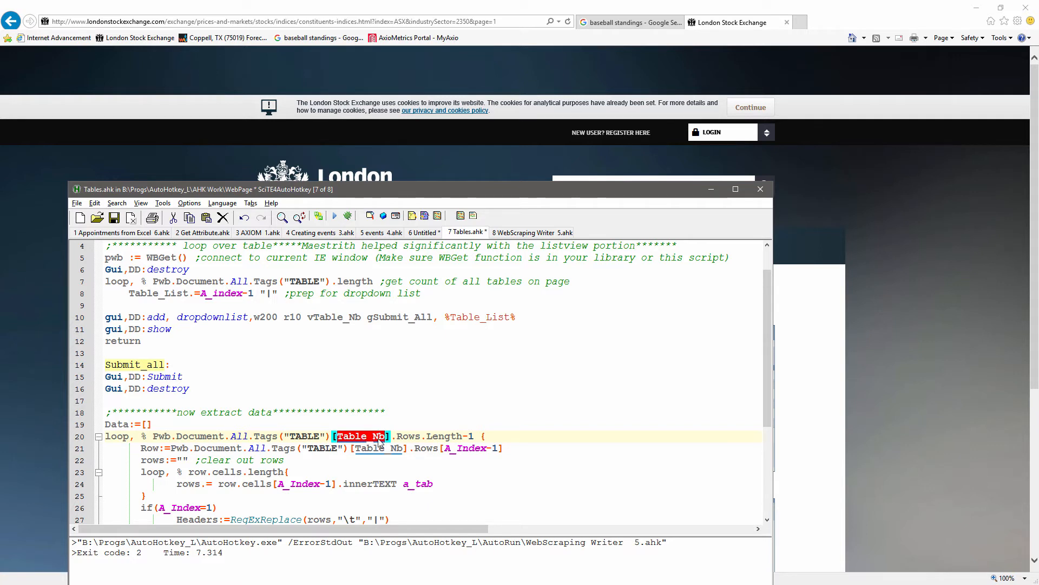
{"action": "scroll", "scroll_direction": "down", "scroll_amount": 3}
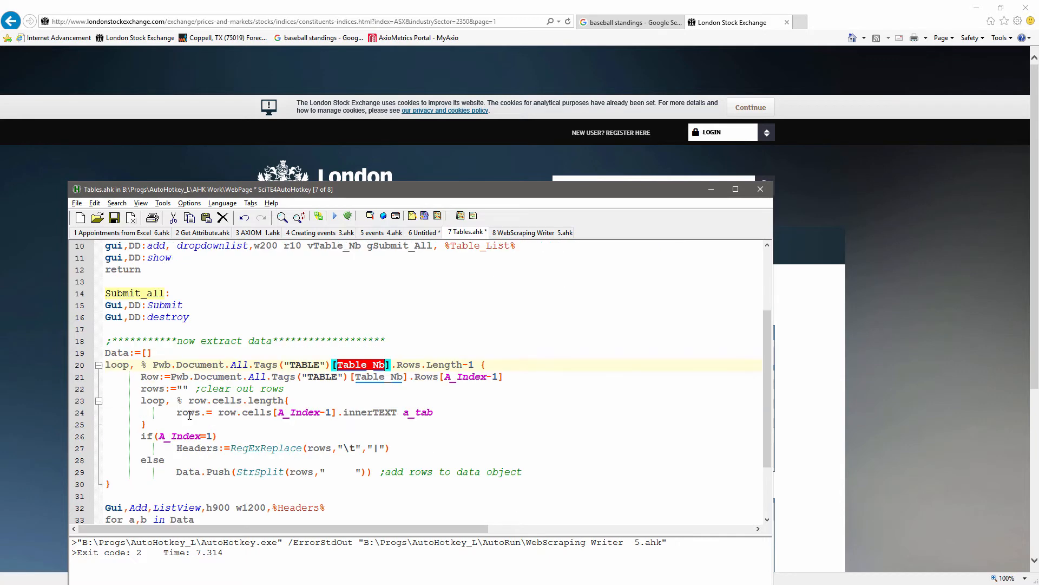
{"action": "mouse_move", "coordinate": [389, 380]}
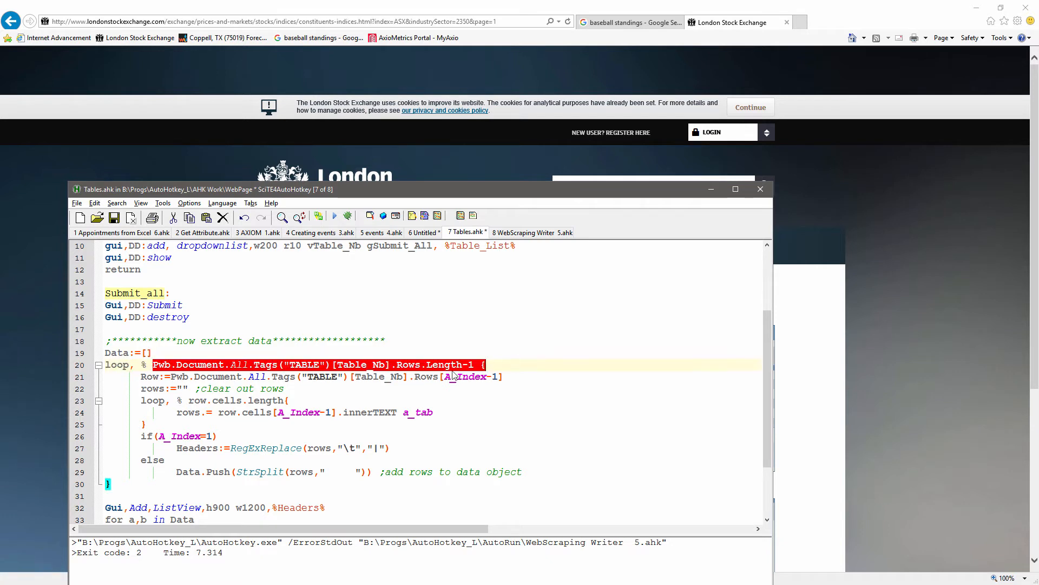
{"action": "mouse_move", "coordinate": [401, 389]}
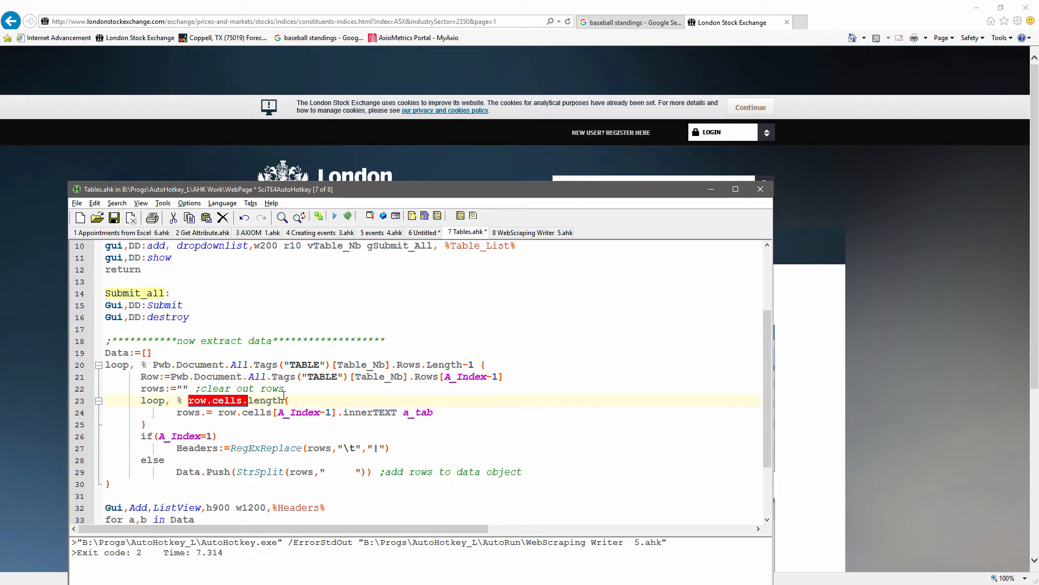
{"action": "scroll", "scroll_direction": "down", "scroll_amount": 3}
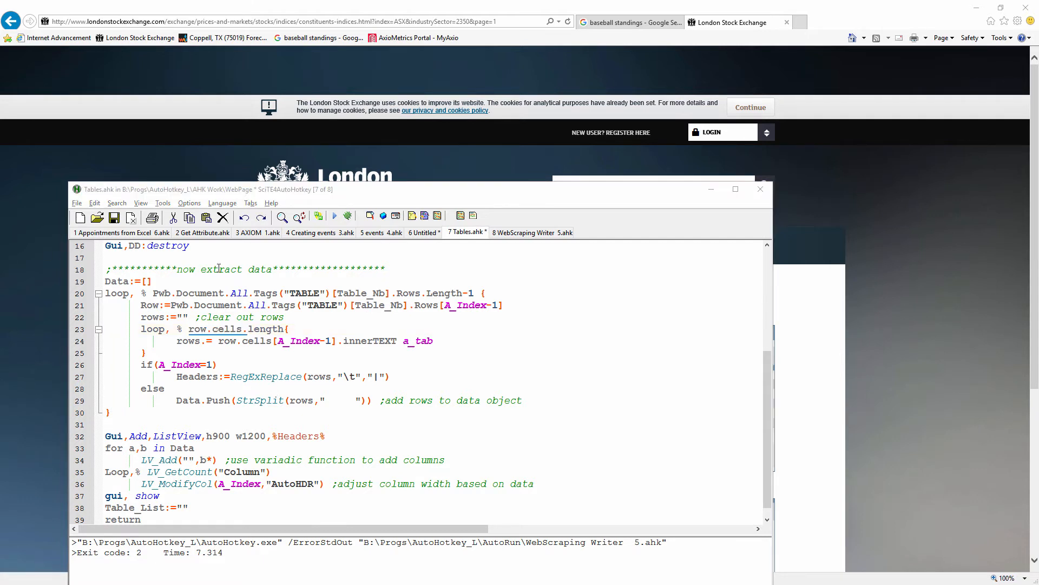
{"action": "mouse_move", "coordinate": [412, 417]}
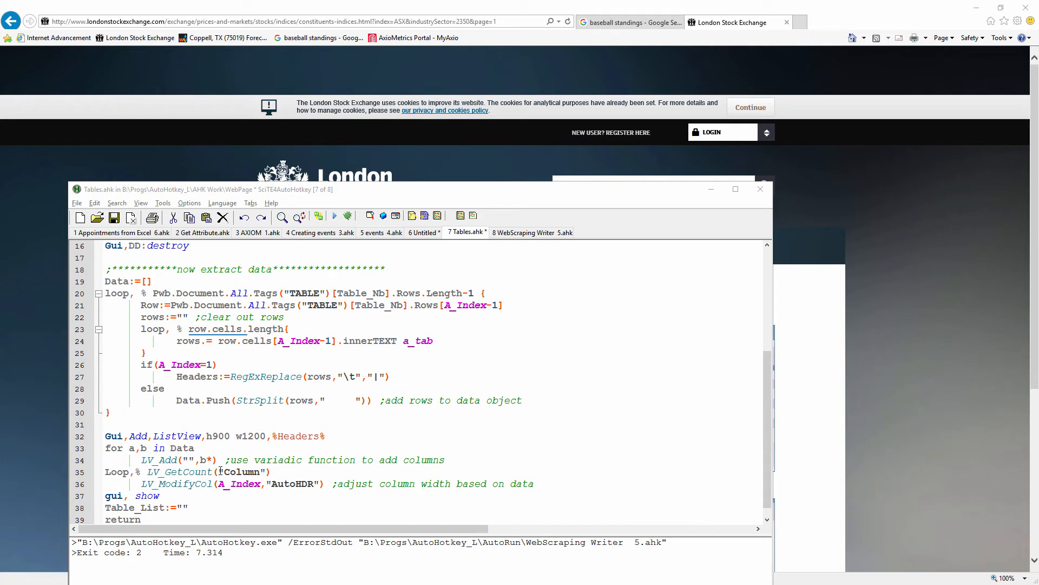
{"action": "left_click", "coordinate": [213, 460]}
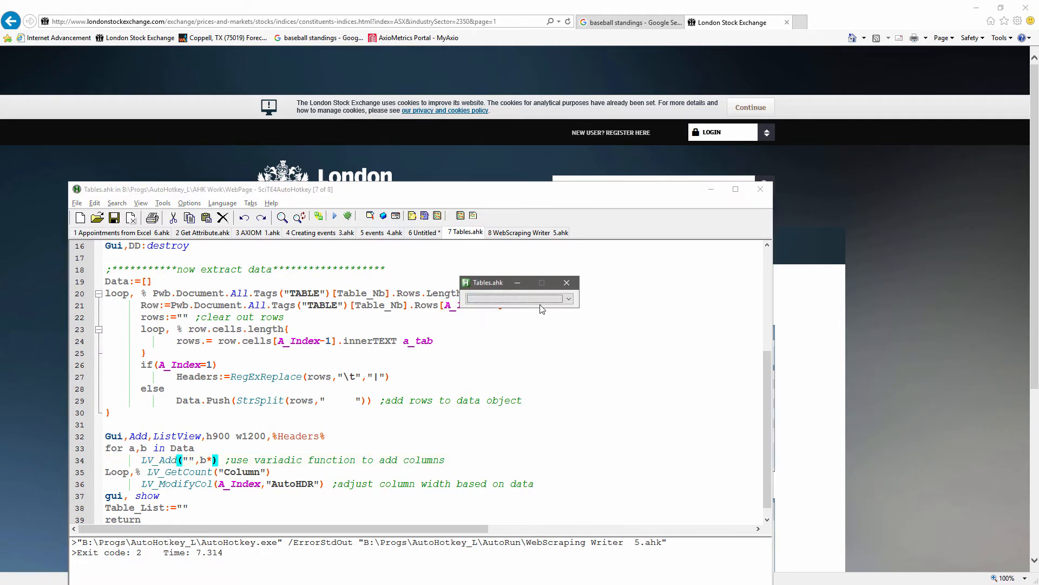
- Display the London Stock Exchange share price table and sort it by %+/- change
{"action": "left_click", "coordinate": [567, 298]}
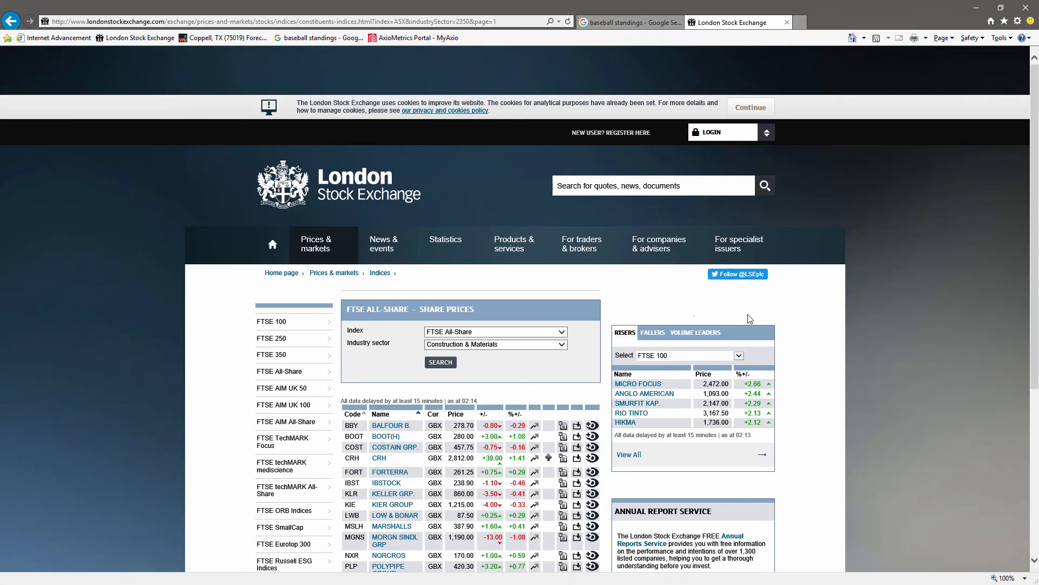
{"action": "mouse_move", "coordinate": [523, 313]}
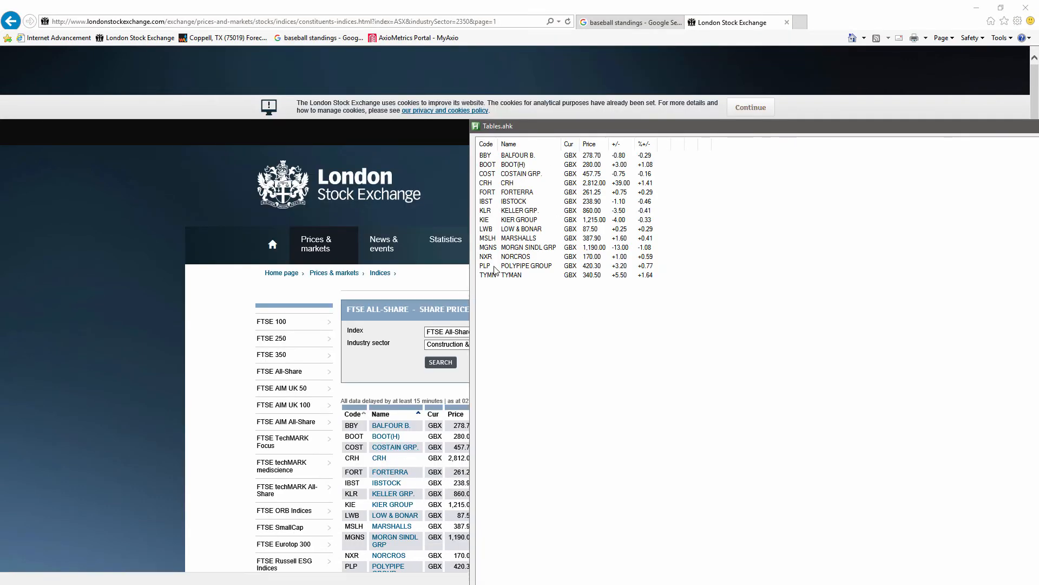
{"action": "left_click", "coordinate": [550, 219]}
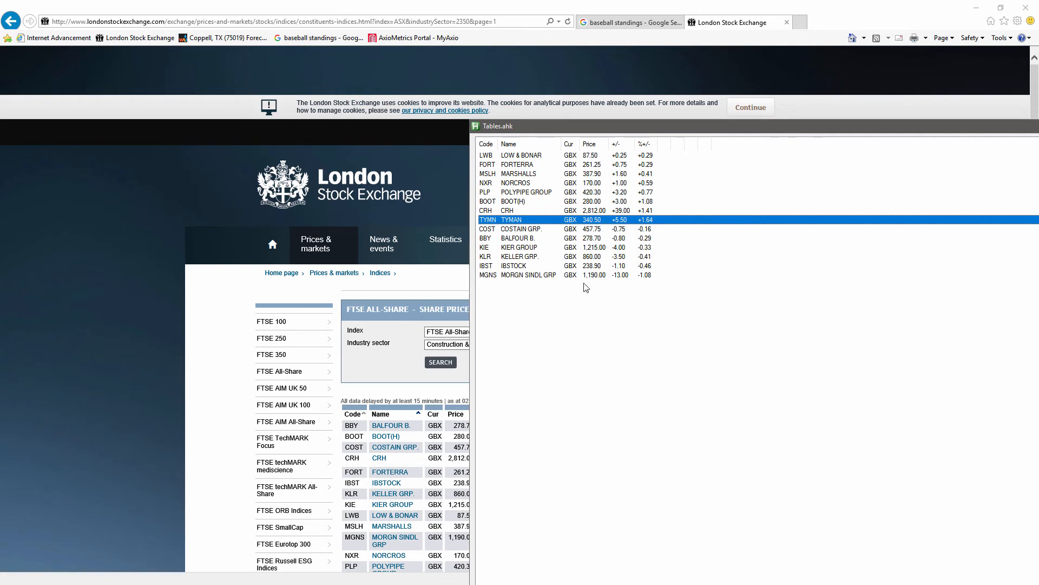
{"action": "mouse_move", "coordinate": [526, 329]}
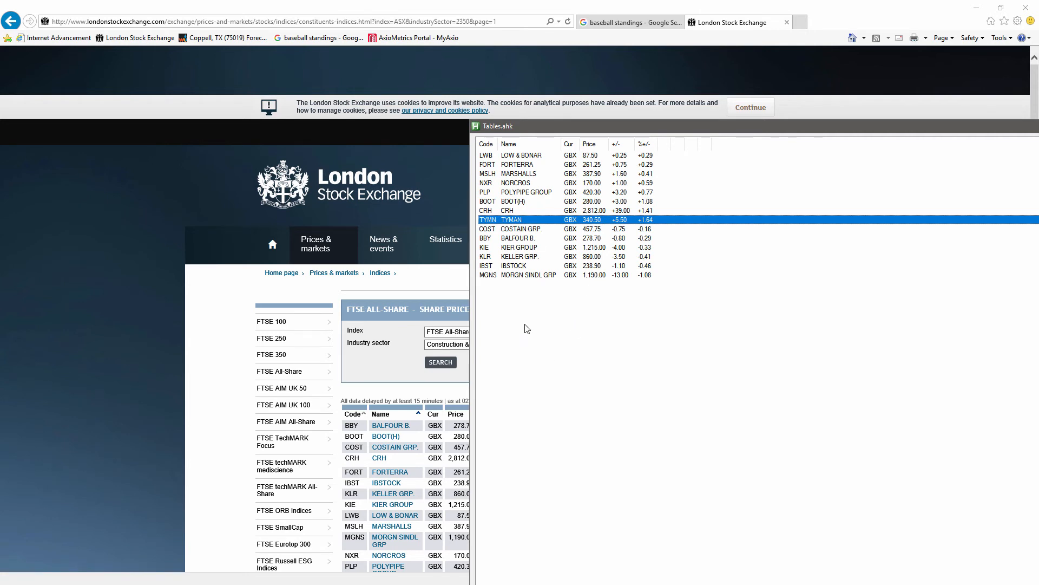
{"action": "mouse_move", "coordinate": [539, 285]}
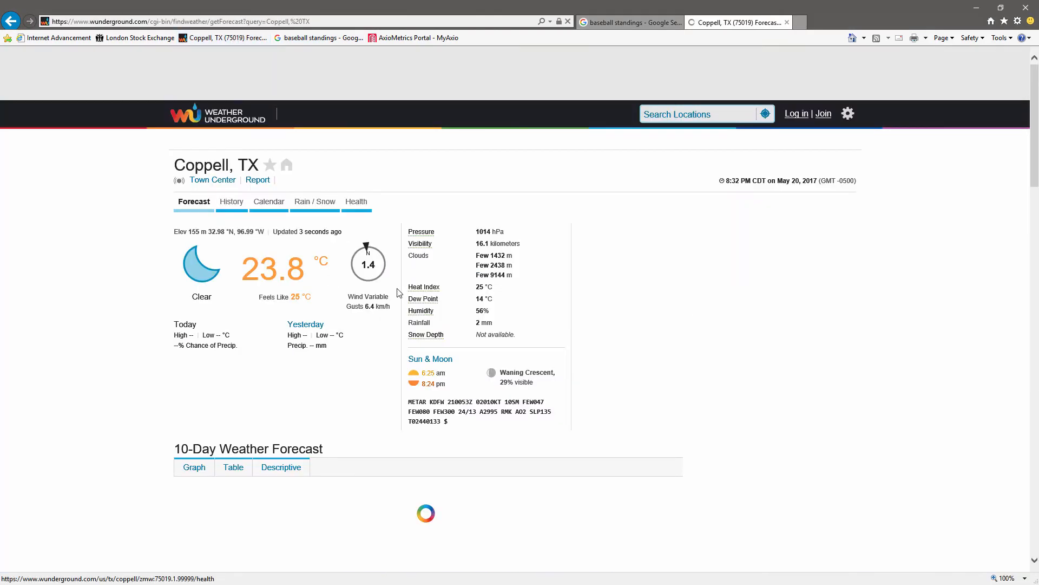
- Trace an Air Quality cell's parent structure in iWB2 Learner to confirm it sits in aq_table
{"action": "scroll", "scroll_direction": "down", "scroll_amount": 3}
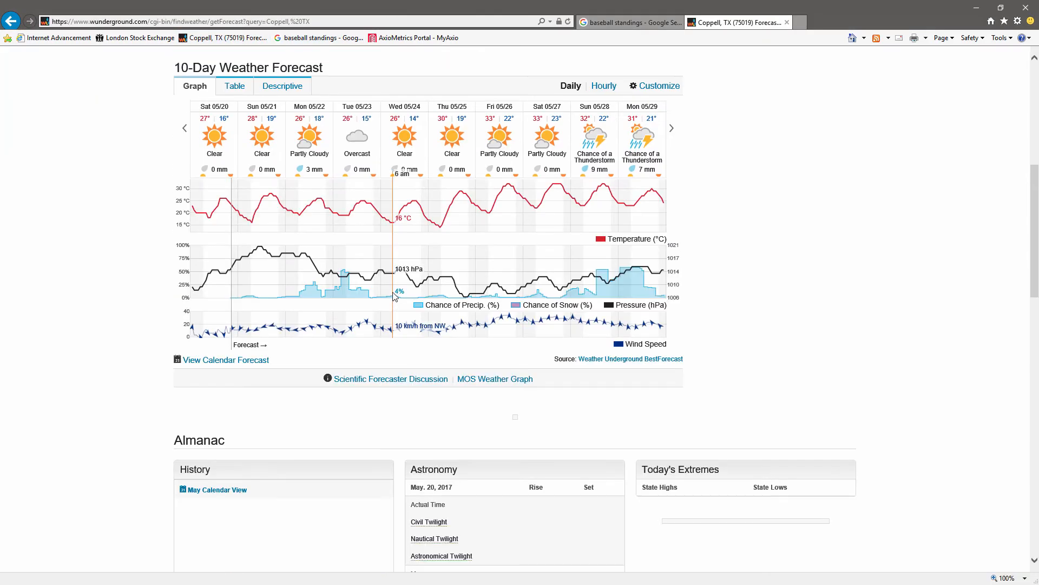
{"action": "scroll", "scroll_direction": "down", "scroll_amount": 3}
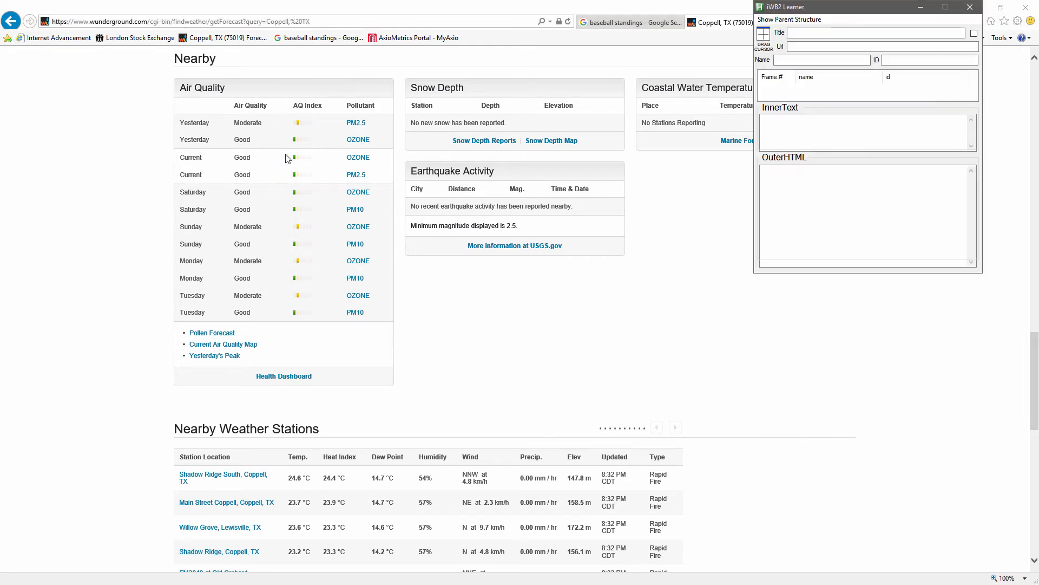
{"action": "left_click", "coordinate": [243, 192]}
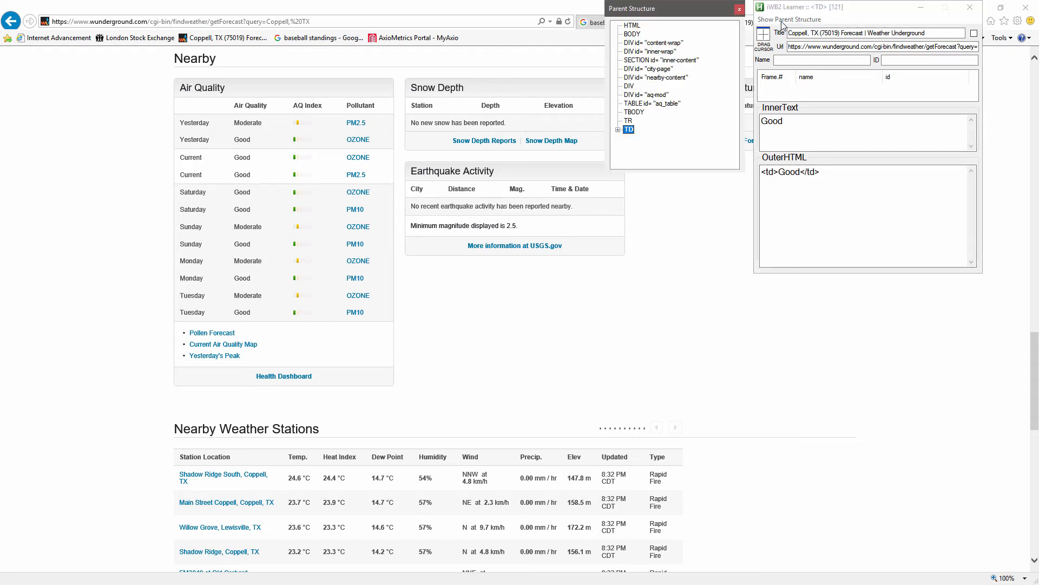
{"action": "left_click", "coordinate": [627, 121]}
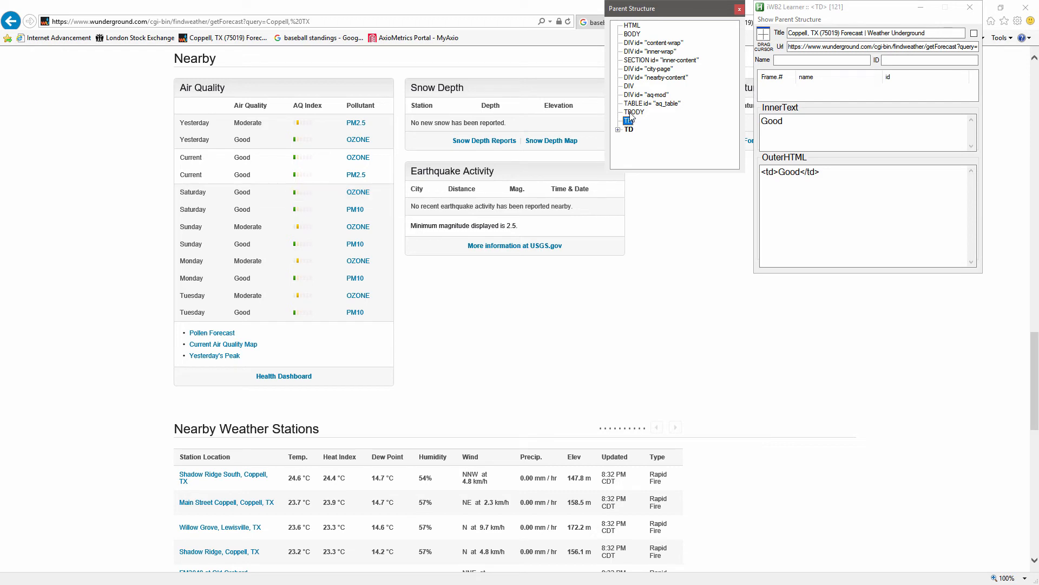
{"action": "left_click", "coordinate": [652, 103]}
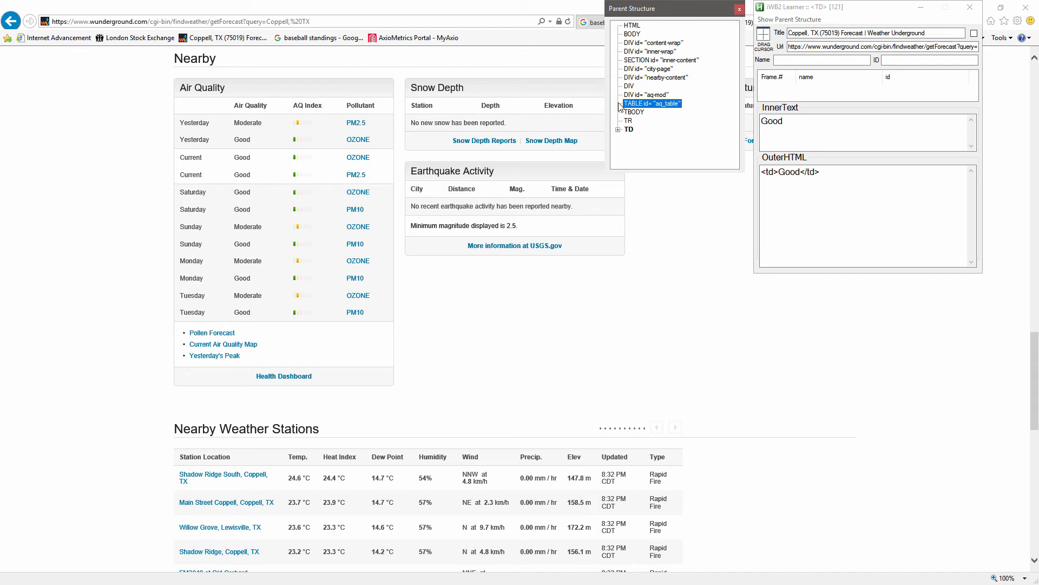
{"action": "mouse_move", "coordinate": [782, 166]}
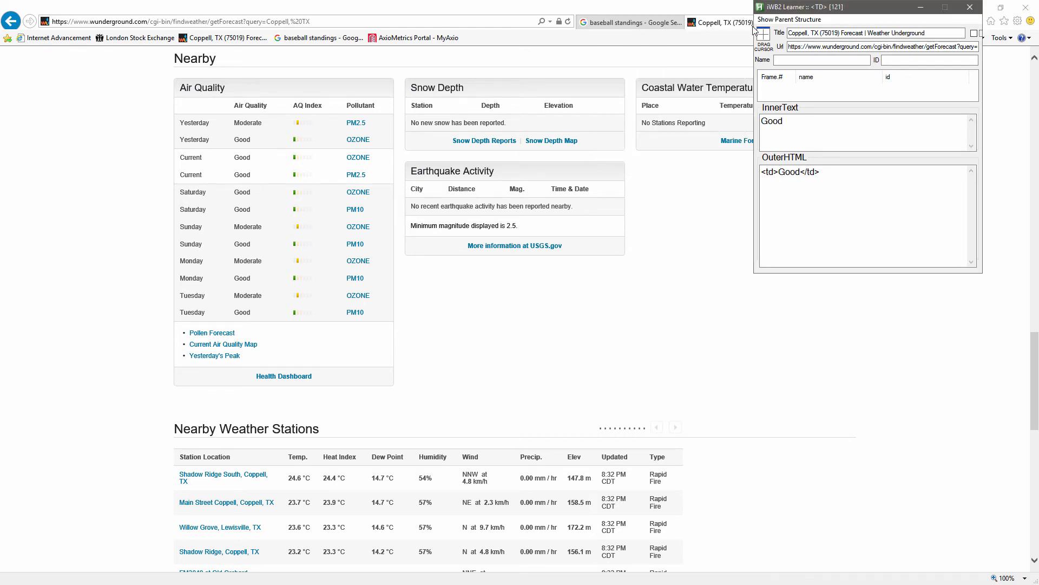
{"action": "left_click", "coordinate": [970, 7]}
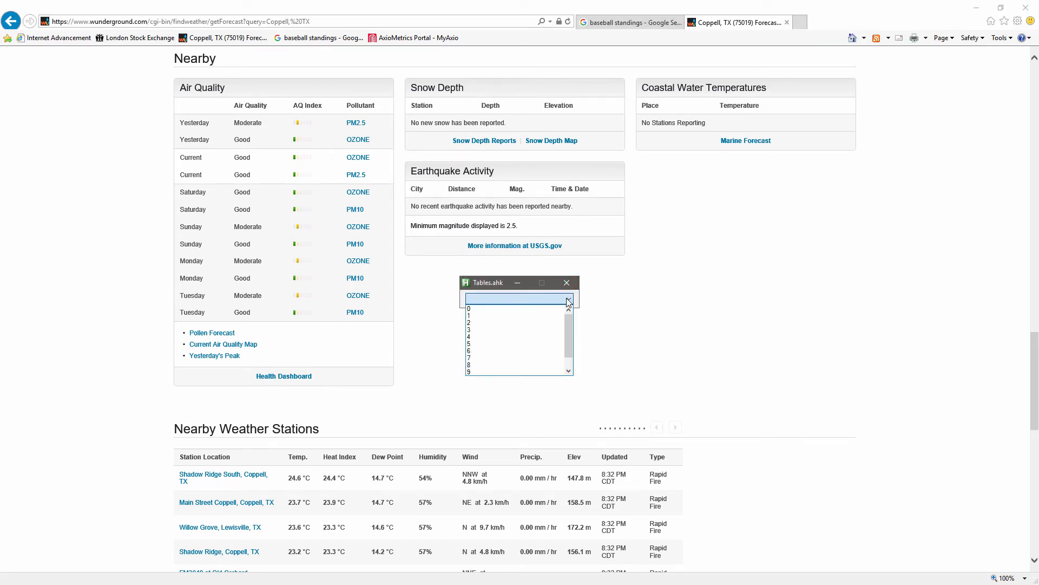
{"action": "scroll", "scroll_direction": "down", "scroll_amount": 3}
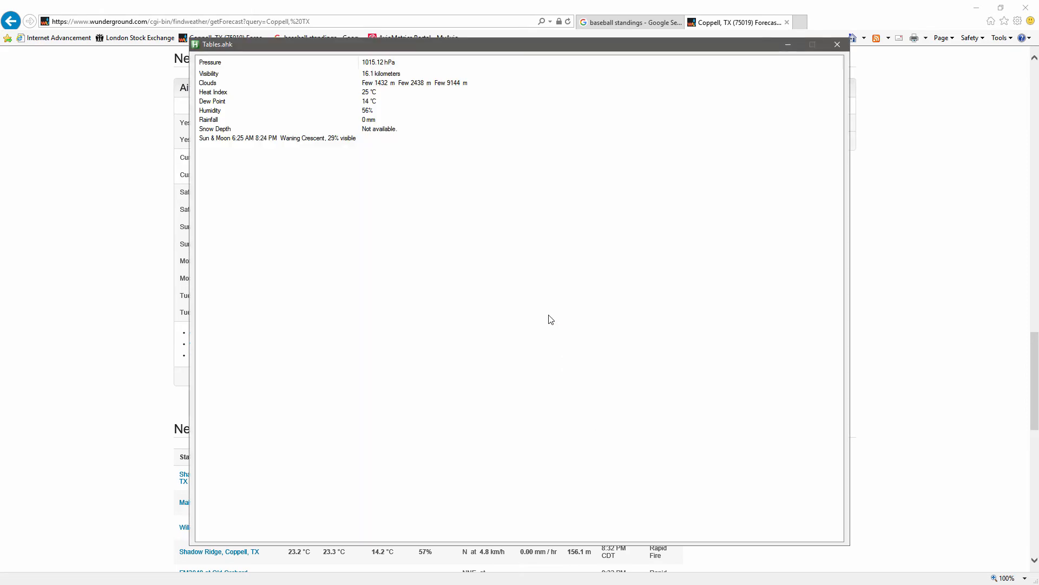
- Review the Coppell almanac table in the ListView and close its window
{"action": "left_click", "coordinate": [836, 45]}
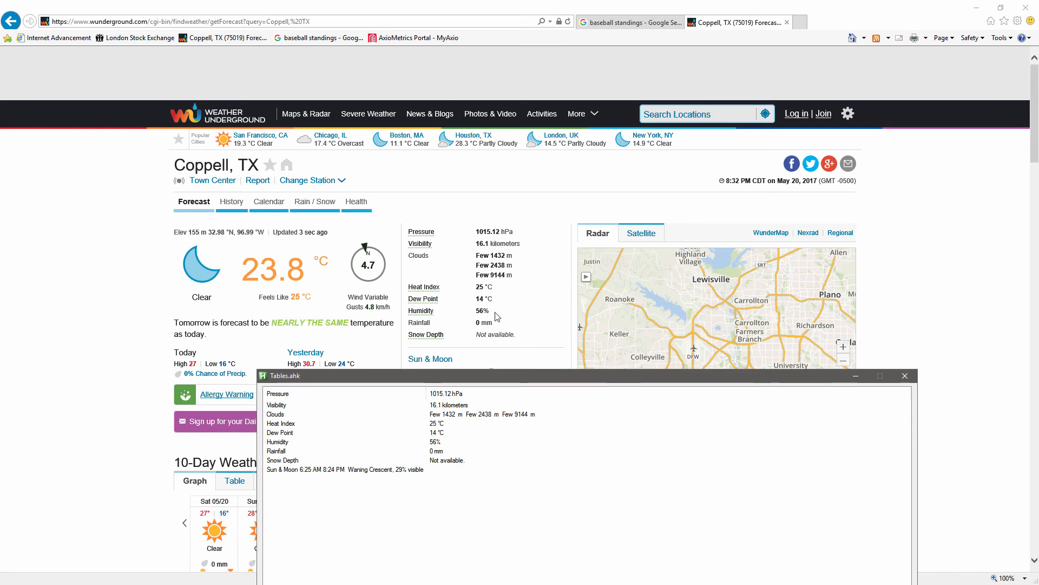
{"action": "mouse_move", "coordinate": [539, 381]}
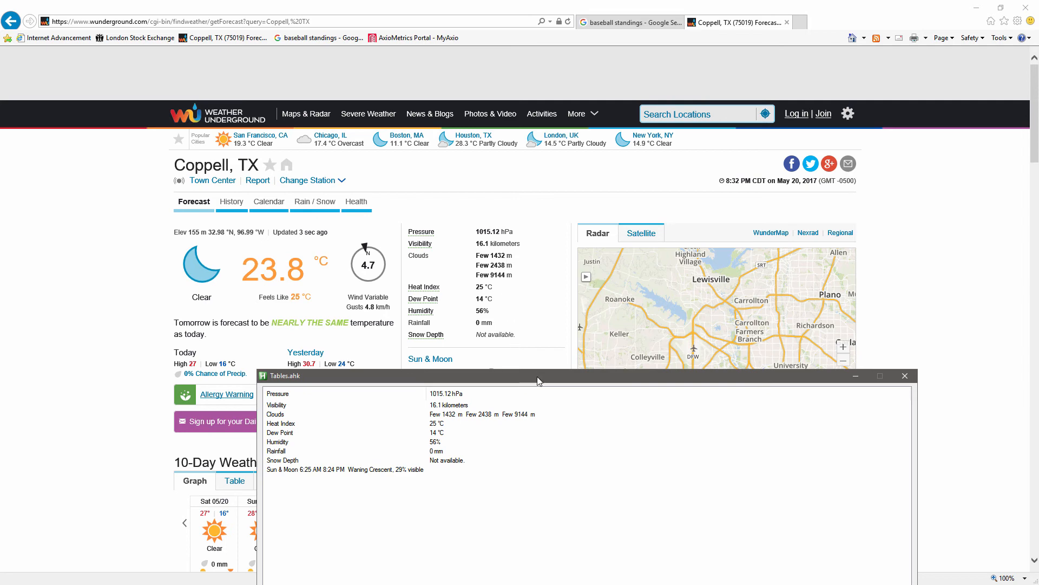
{"action": "left_click_drag", "start_coordinate": [540, 375], "coordinate": [549, 156]}
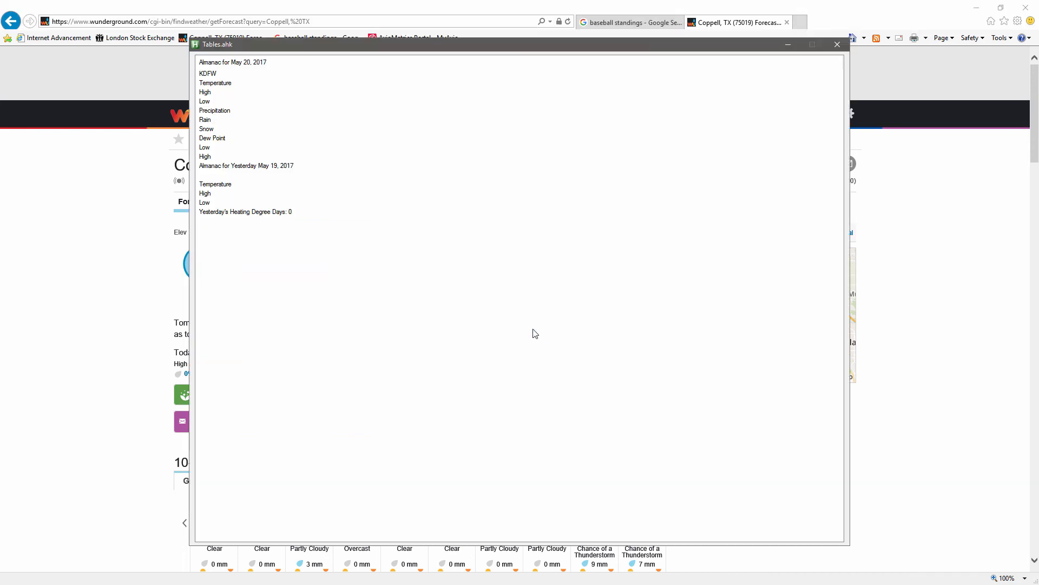
{"action": "mouse_move", "coordinate": [699, 410]}
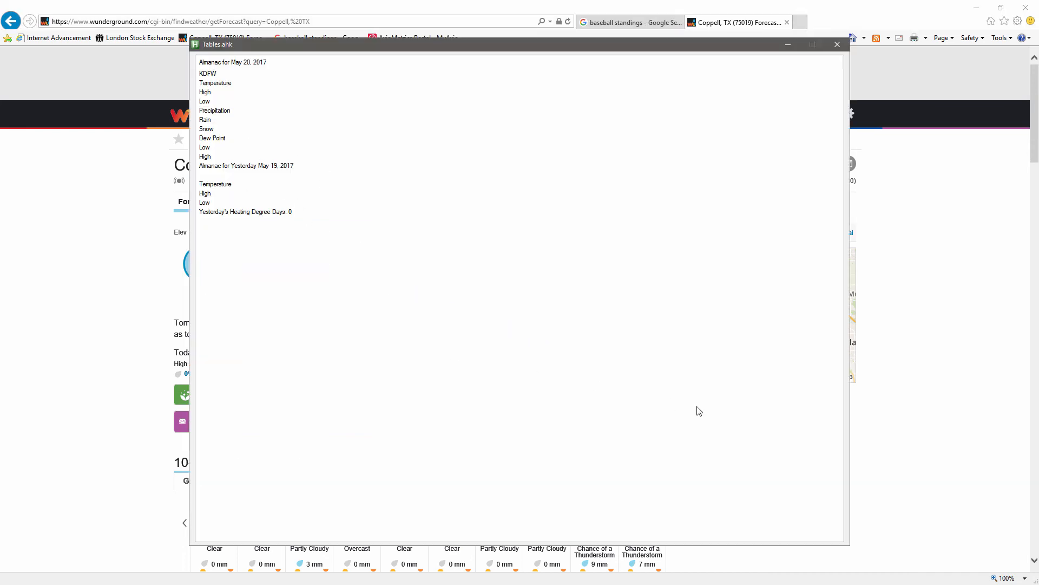
{"action": "mouse_move", "coordinate": [597, 336]}
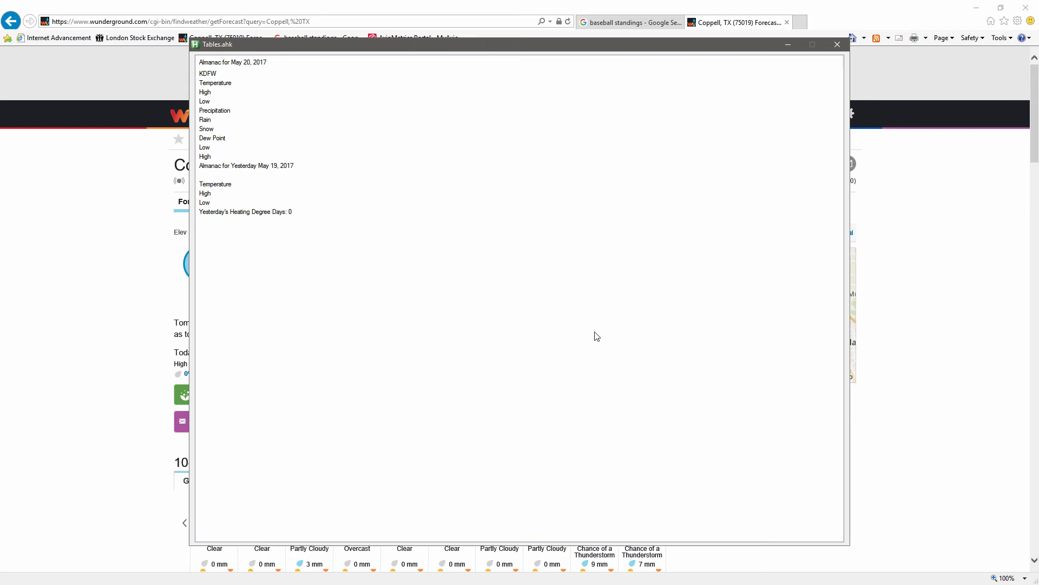
{"action": "mouse_move", "coordinate": [555, 333]}
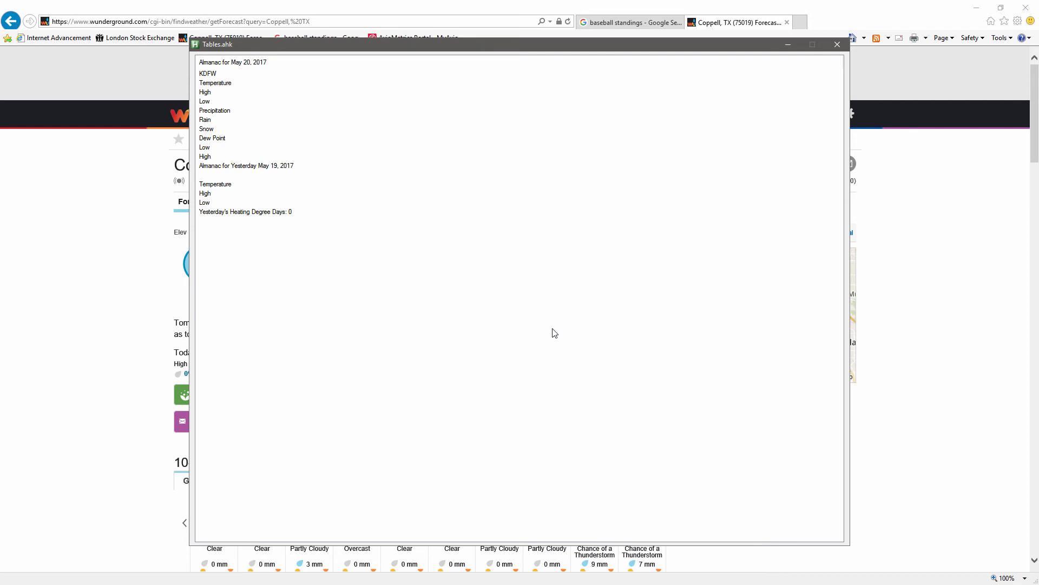
{"action": "mouse_move", "coordinate": [511, 309]}
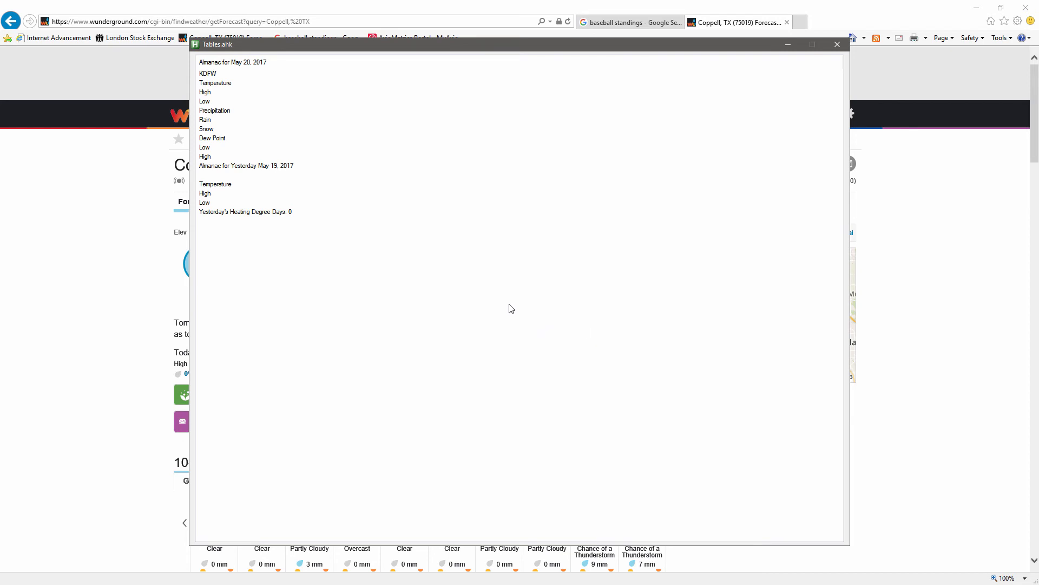
{"action": "mouse_move", "coordinate": [408, 234]}
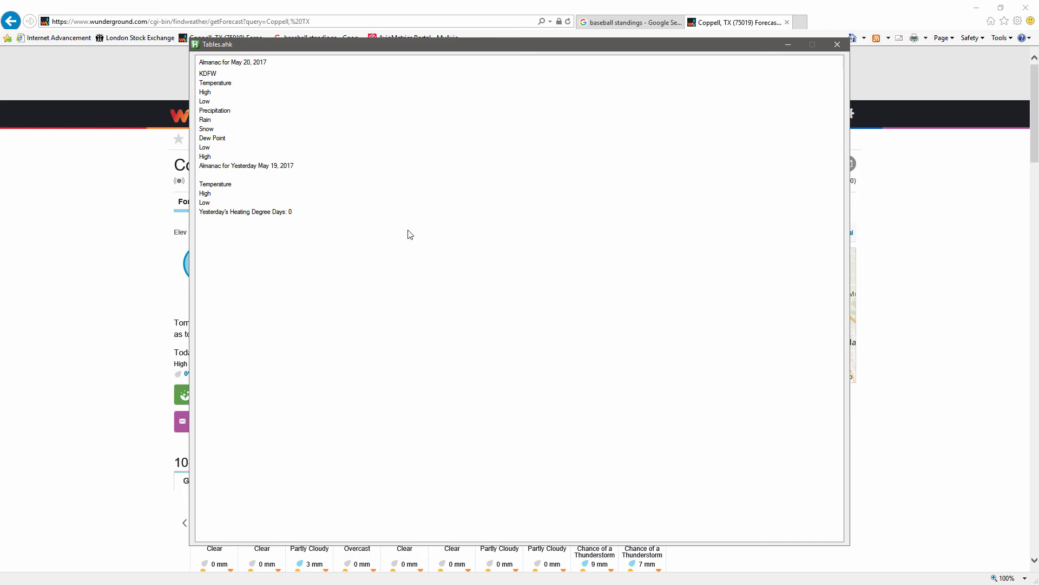
{"action": "left_click", "coordinate": [836, 45]}
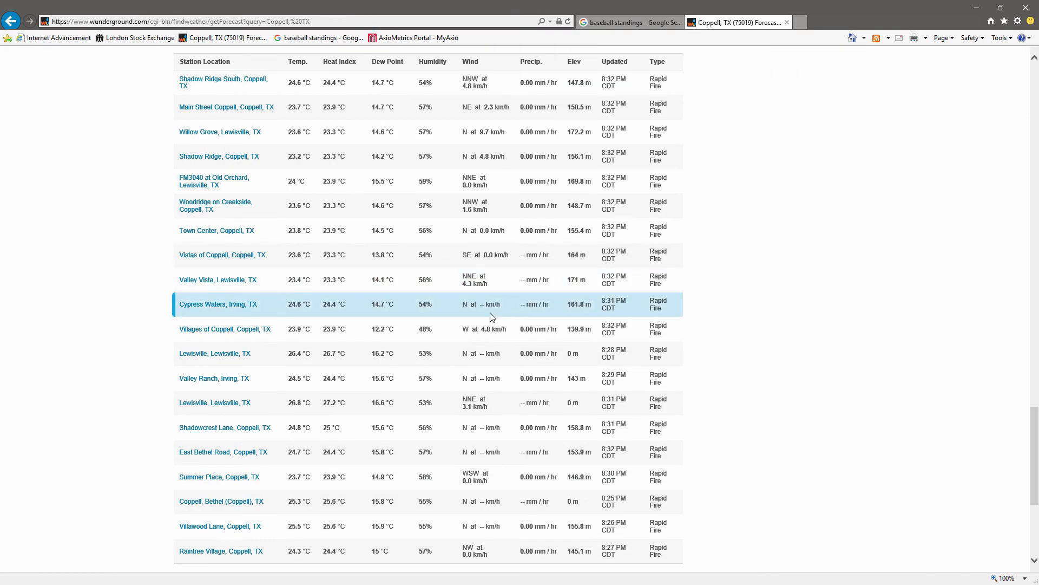
- Display the nearby weather stations table, sorting by Heat Index and then Dew Point
{"action": "left_click", "coordinate": [566, 298]}
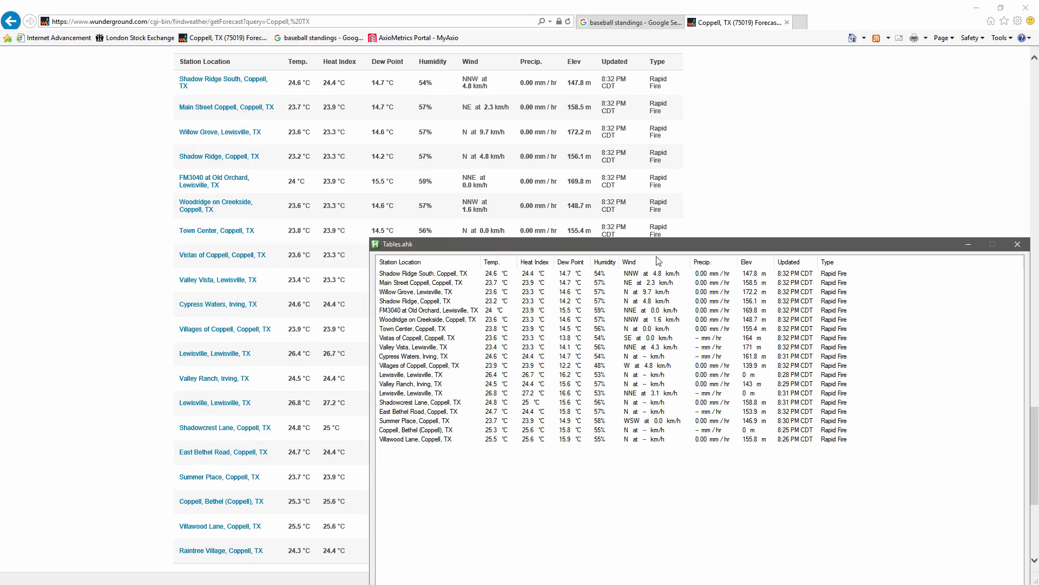
{"action": "mouse_move", "coordinate": [503, 297]}
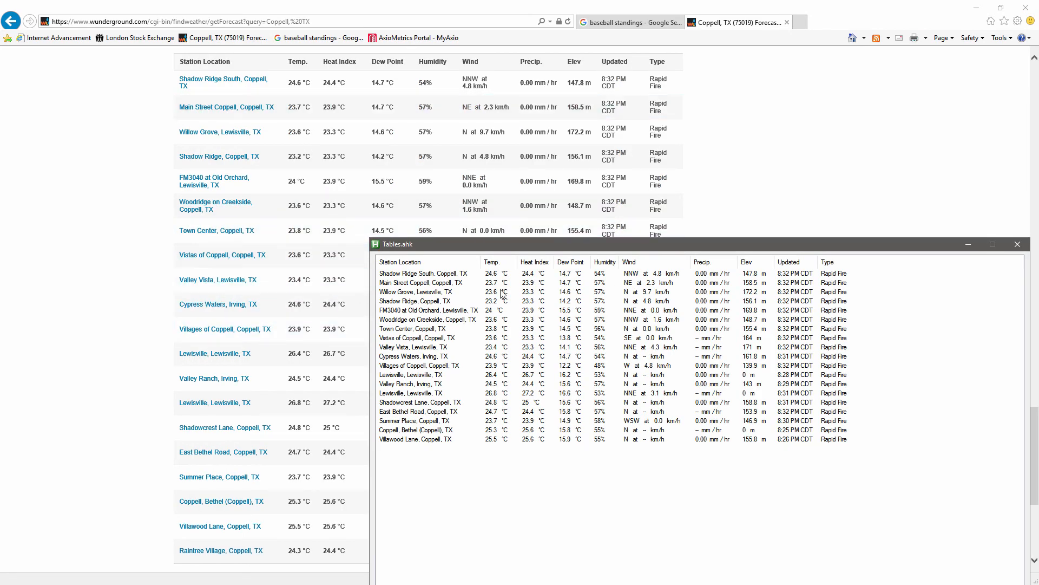
{"action": "left_click", "coordinate": [535, 262]}
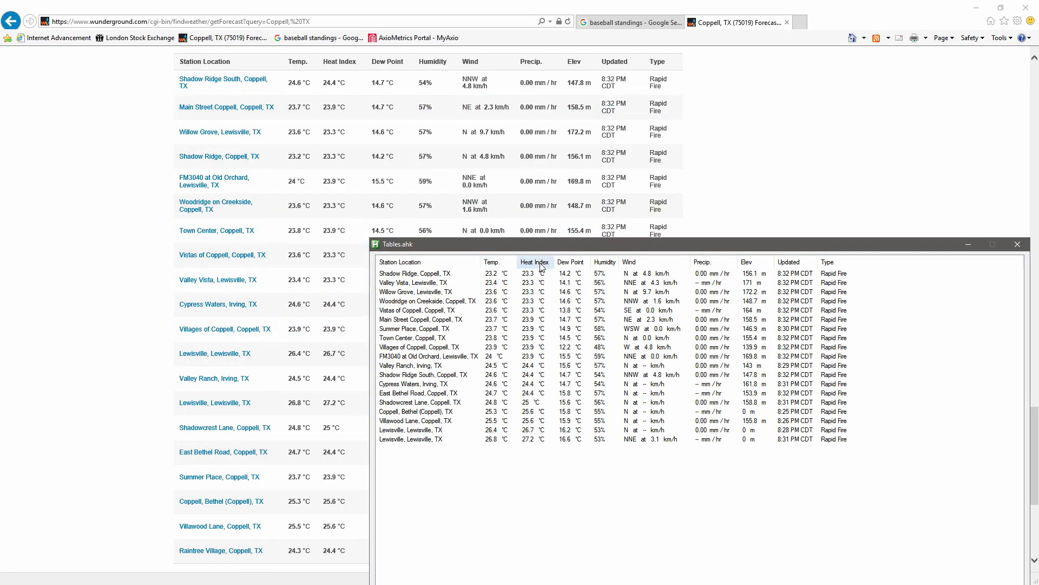
{"action": "left_click", "coordinate": [570, 262]}
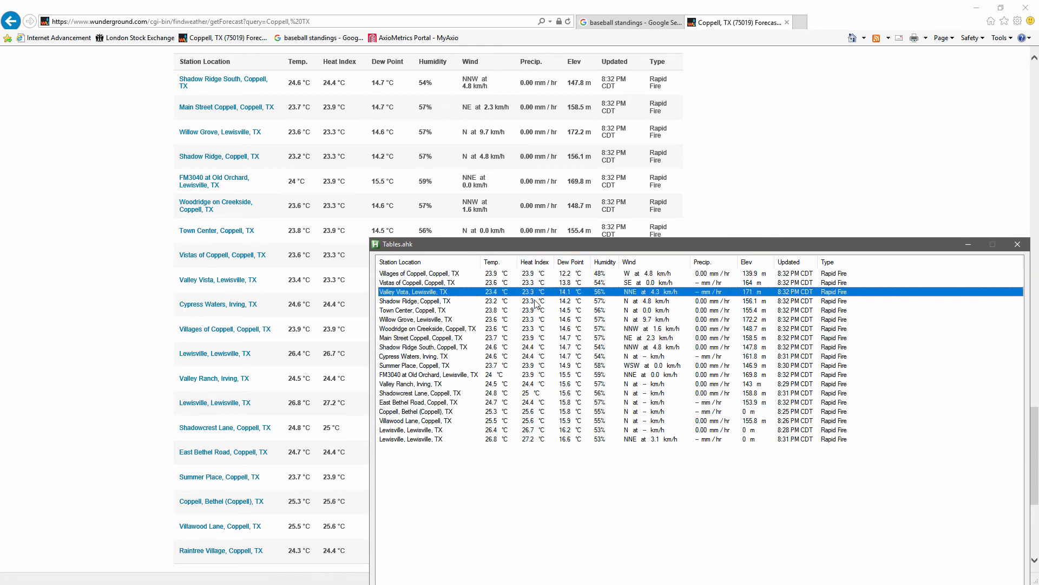
{"action": "mouse_move", "coordinate": [837, 364]}
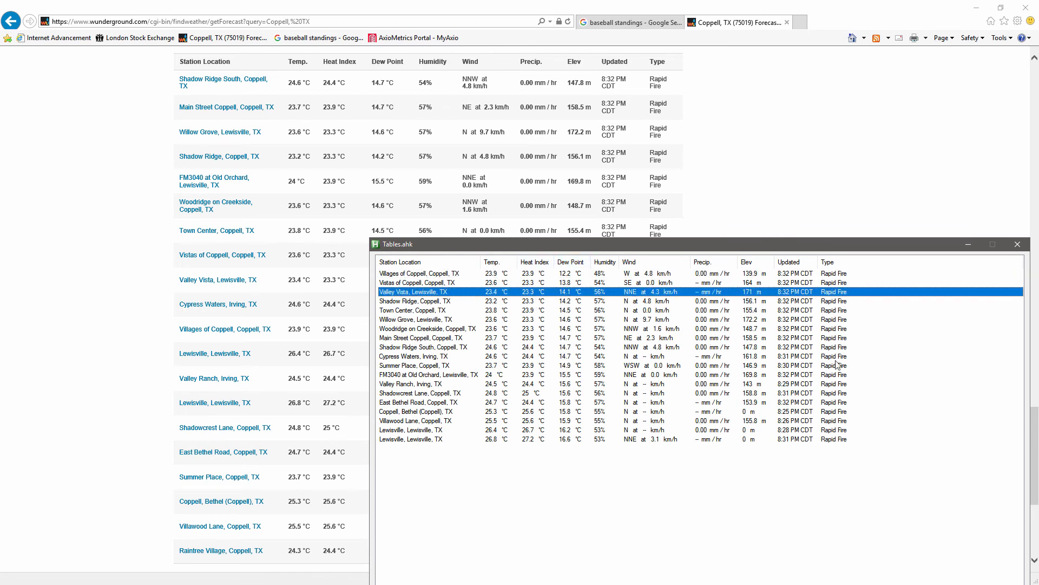
{"action": "mouse_move", "coordinate": [675, 335]}
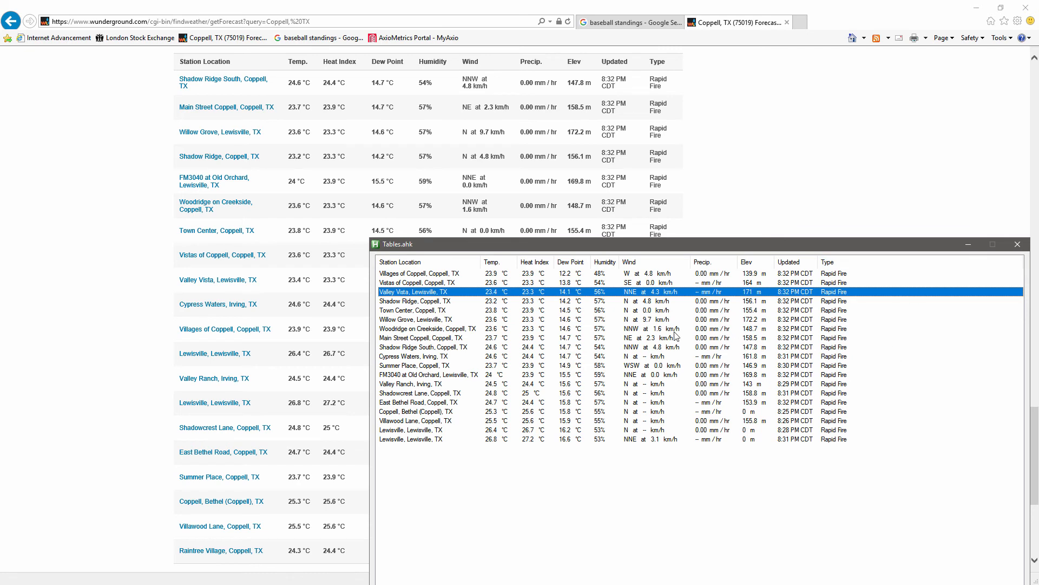
{"action": "mouse_move", "coordinate": [462, 406]}
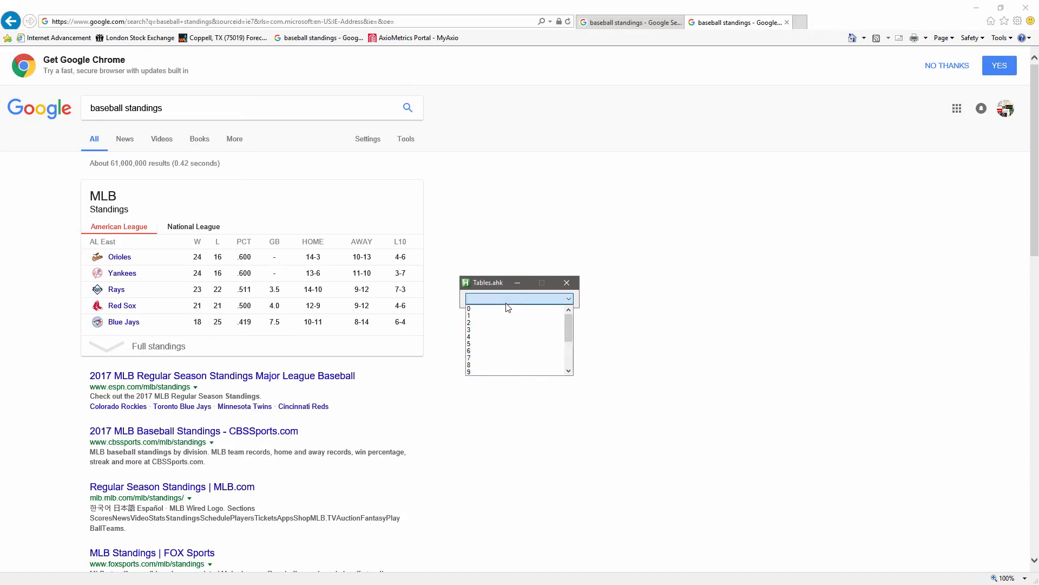
- Pick the Google MLB standings table, which shows only headers like AL East, W, L, PCT
{"action": "left_click", "coordinate": [500, 308]}
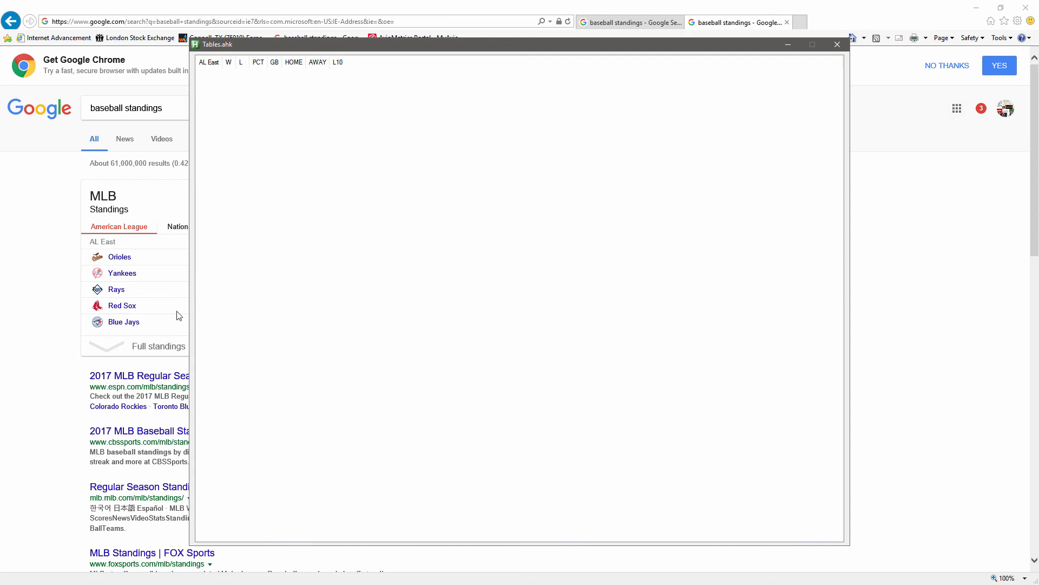
{"action": "mouse_move", "coordinate": [331, 269]}
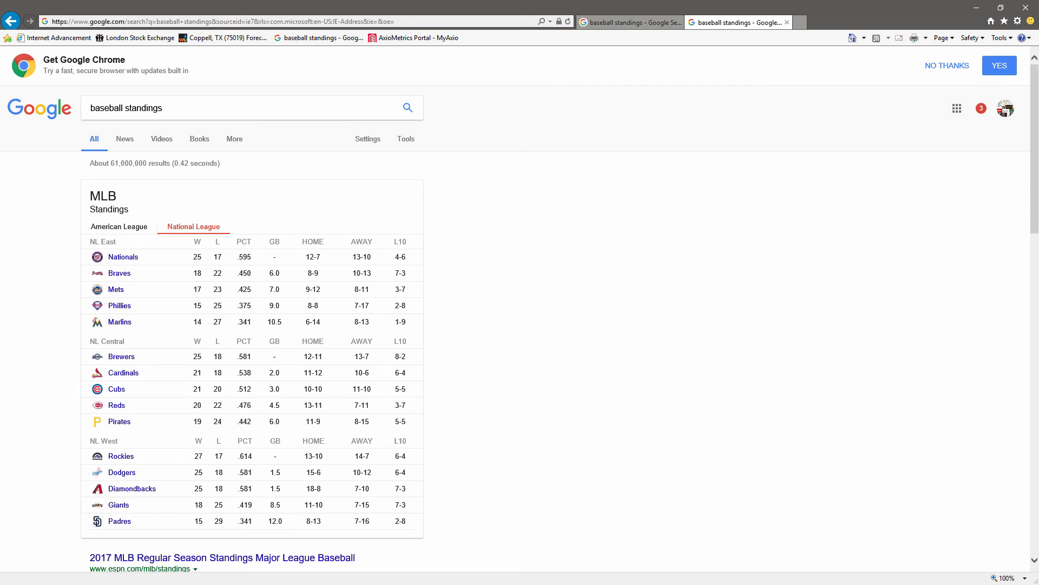
- Open the ESPN MLB standings page from the search results
{"action": "scroll", "scroll_direction": "down", "scroll_amount": 3}
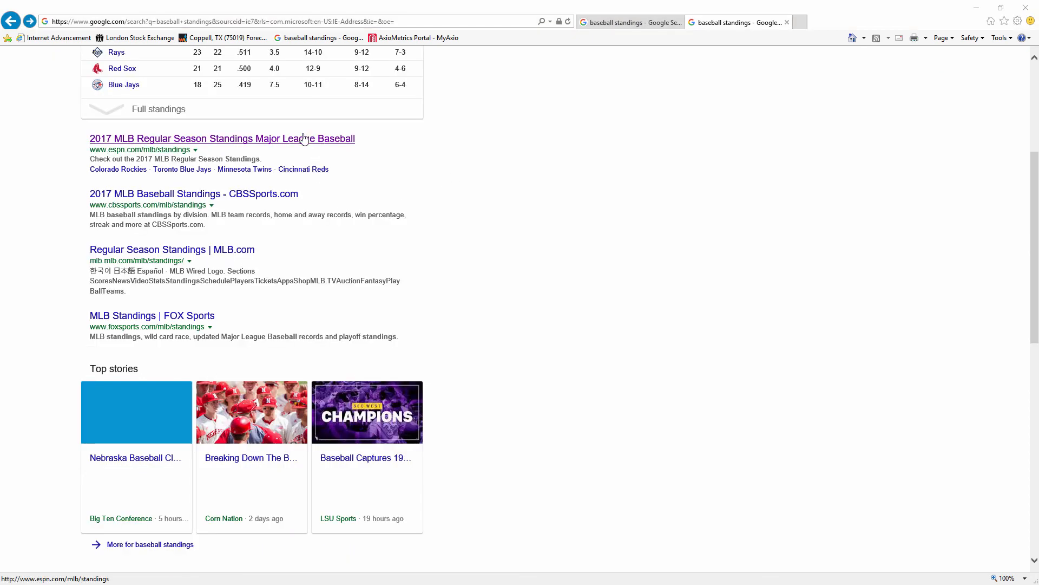
{"action": "left_click", "coordinate": [222, 138]}
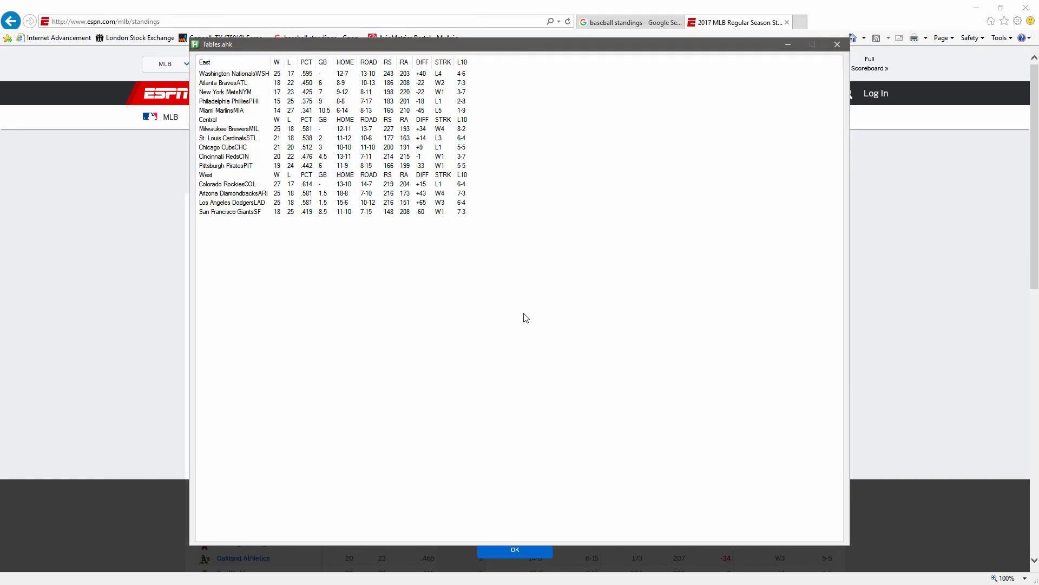
{"action": "mouse_move", "coordinate": [575, 52]}
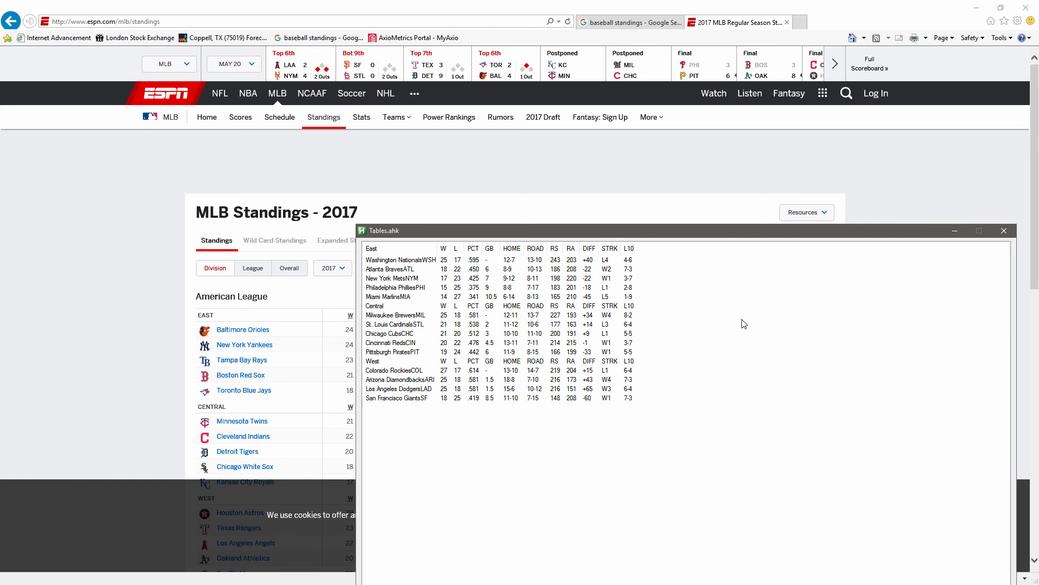
{"action": "mouse_move", "coordinate": [766, 343]}
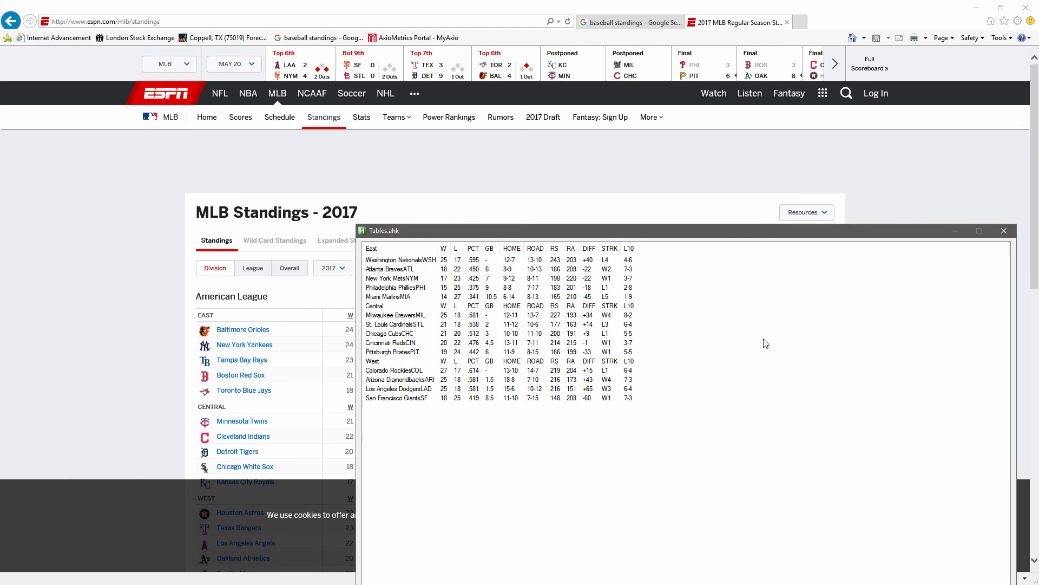
{"action": "mouse_move", "coordinate": [688, 328]}
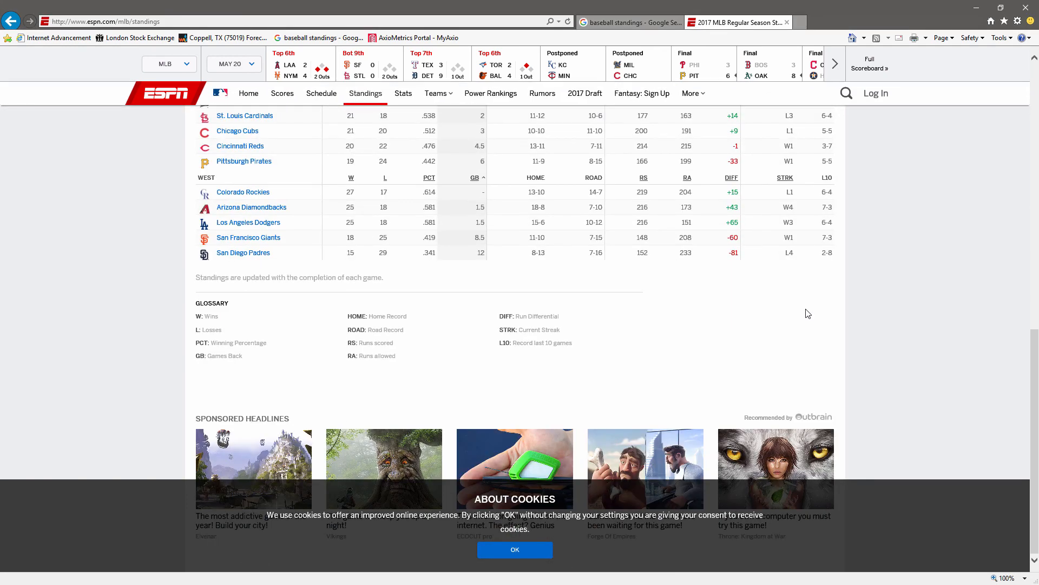
{"action": "mouse_move", "coordinate": [878, 301]}
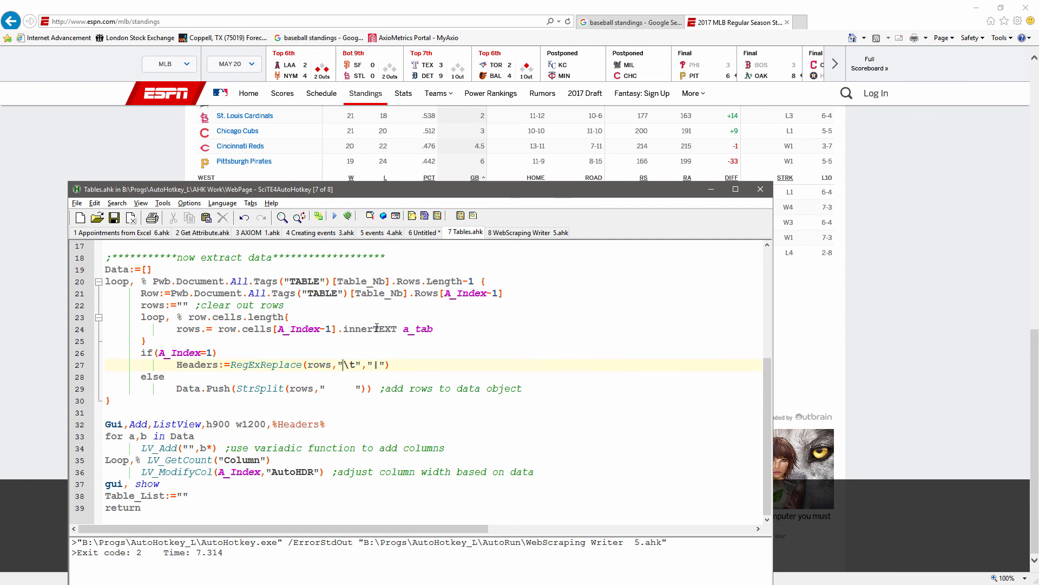
{"action": "double_click", "coordinate": [370, 329]}
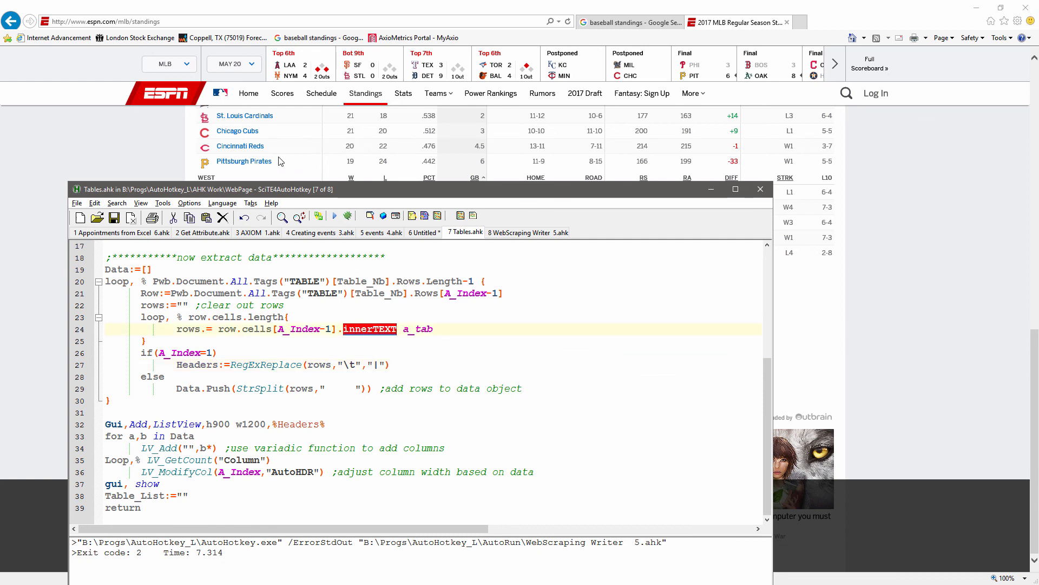
{"action": "left_click", "coordinate": [257, 233]}
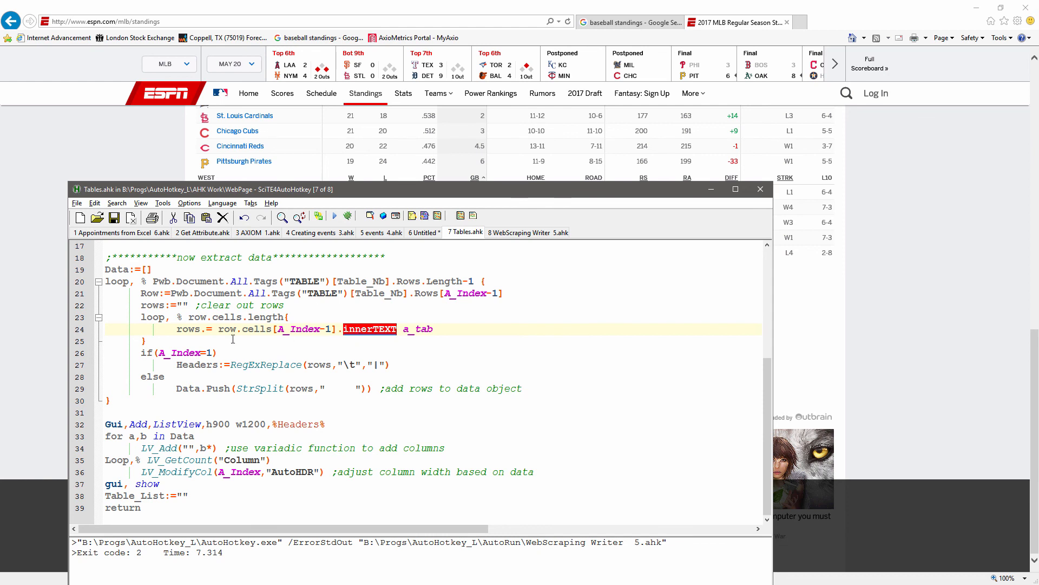
{"action": "double_click", "coordinate": [299, 328]}
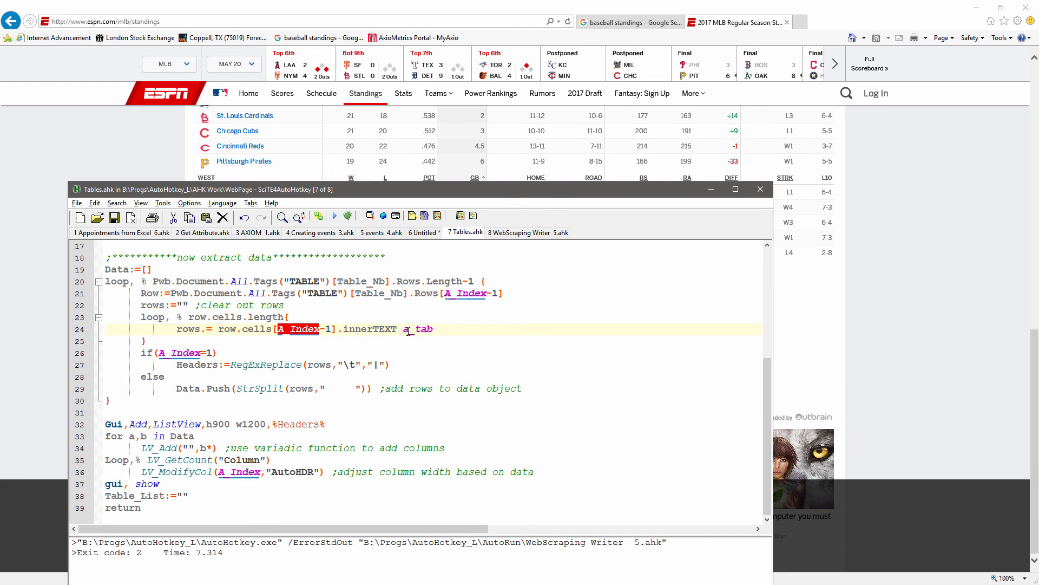
{"action": "mouse_move", "coordinate": [617, 163]}
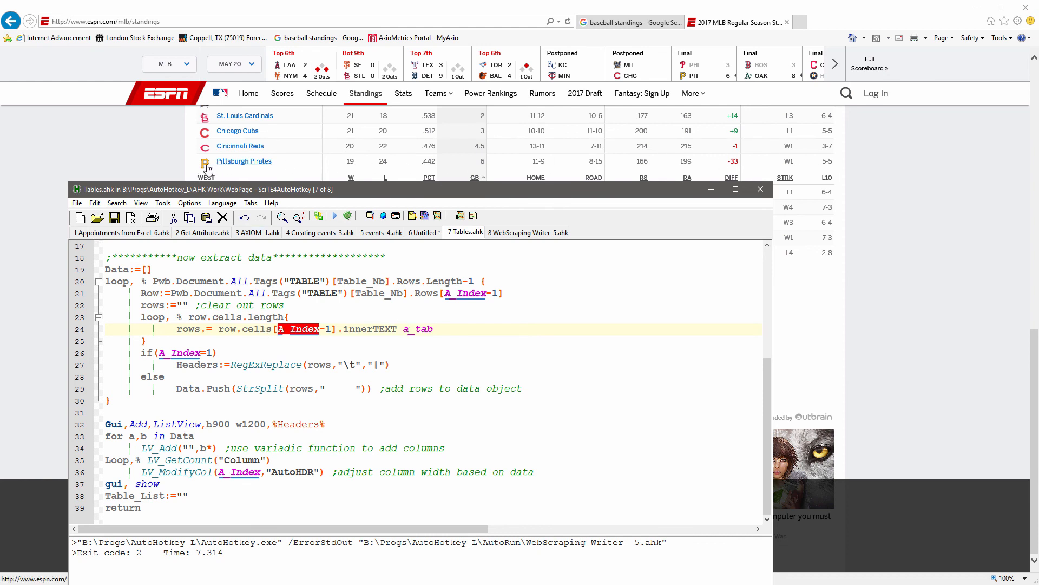
{"action": "mouse_move", "coordinate": [221, 177]}
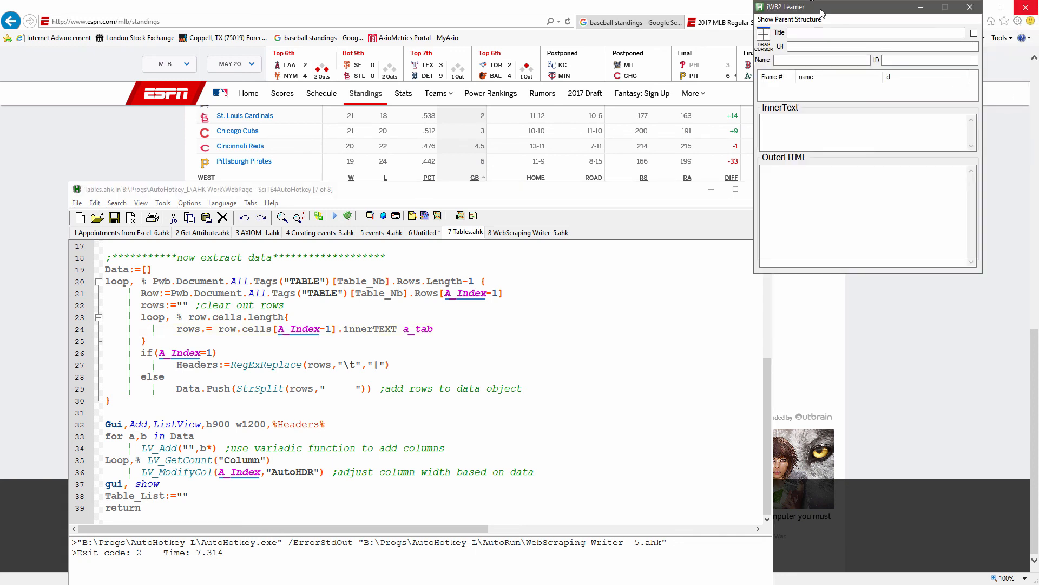
- Inspect the Cincinnati Reds cell, logo, and team-name span to read their OuterHTML and InnerText
{"action": "left_click", "coordinate": [240, 145]}
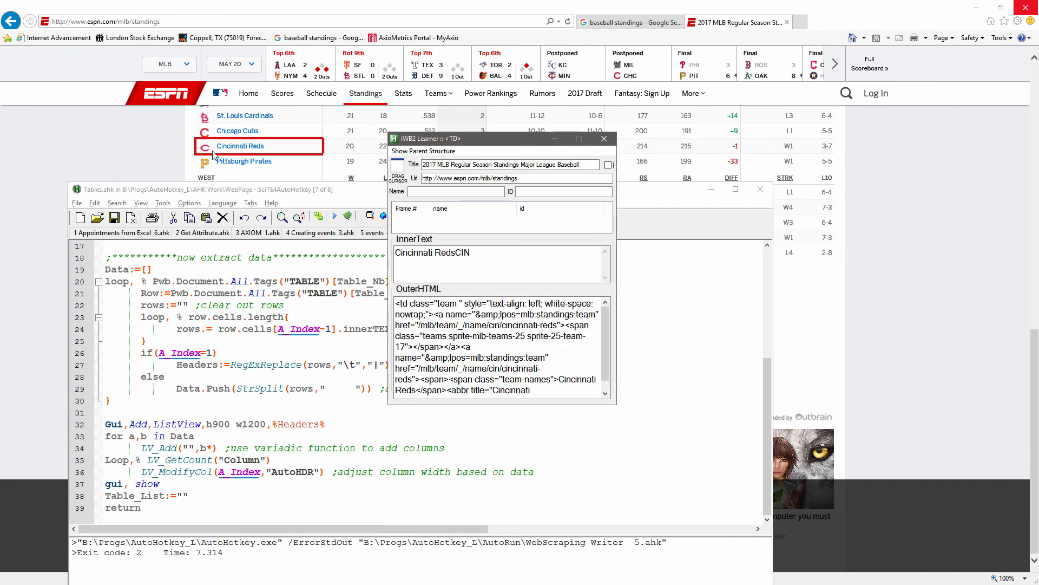
{"action": "left_click", "coordinate": [206, 146]}
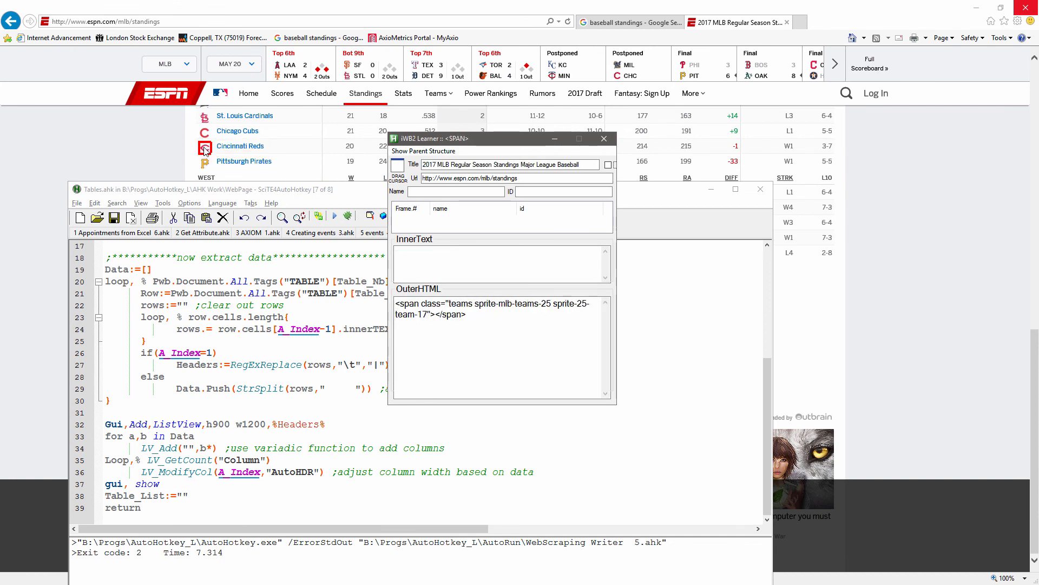
{"action": "left_click", "coordinate": [240, 146]}
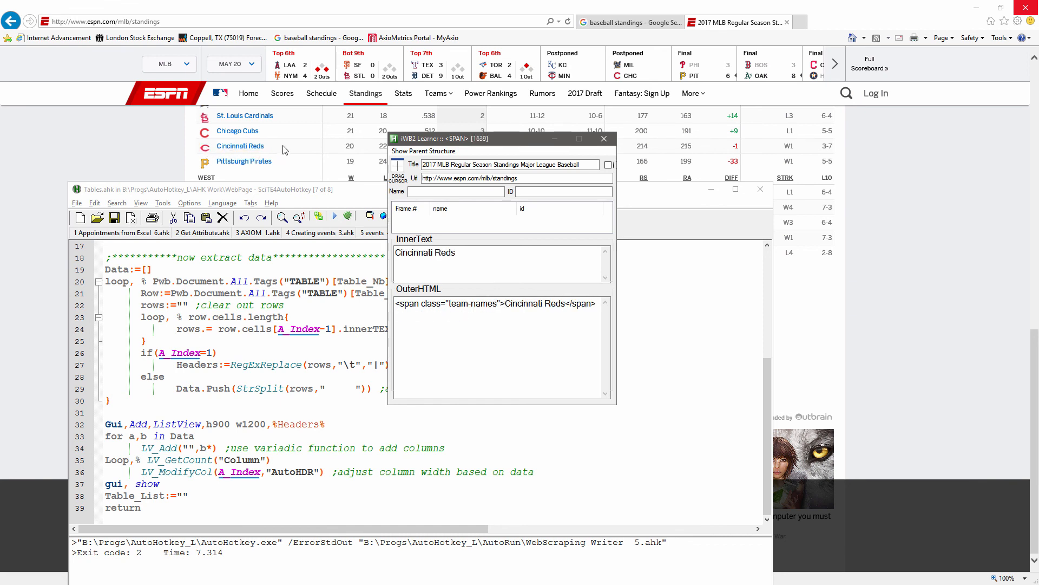
{"action": "mouse_move", "coordinate": [243, 164]}
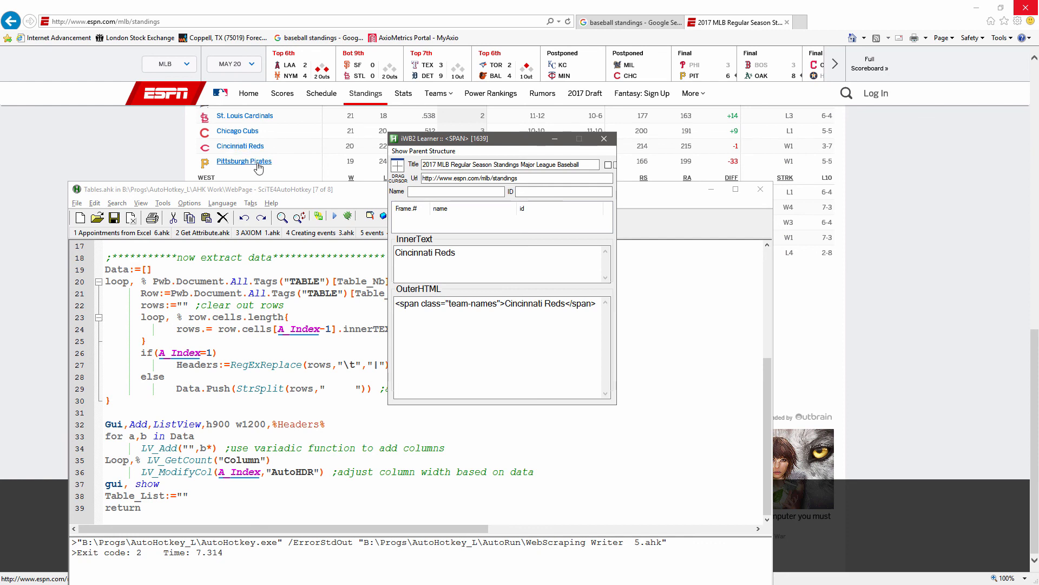